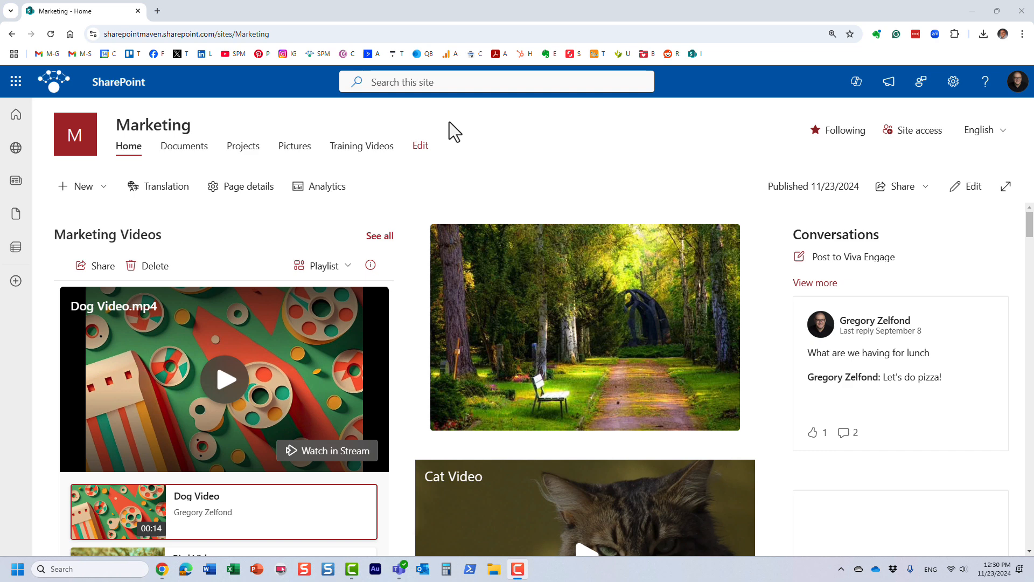
mouse_move(515, 171)
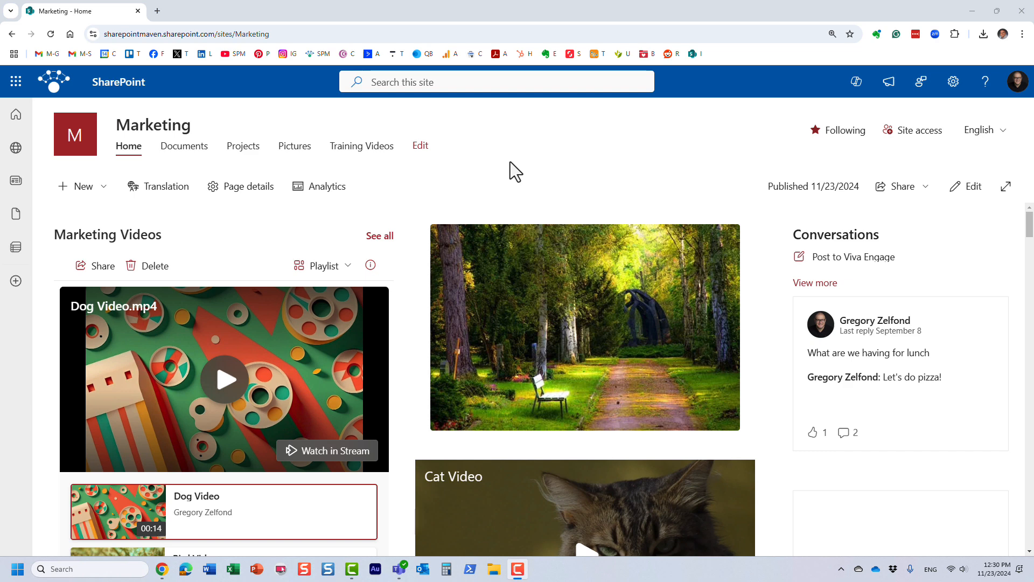
Go to the Marketing site's Documents library listing the Training folder and video files
scroll("down", 3)
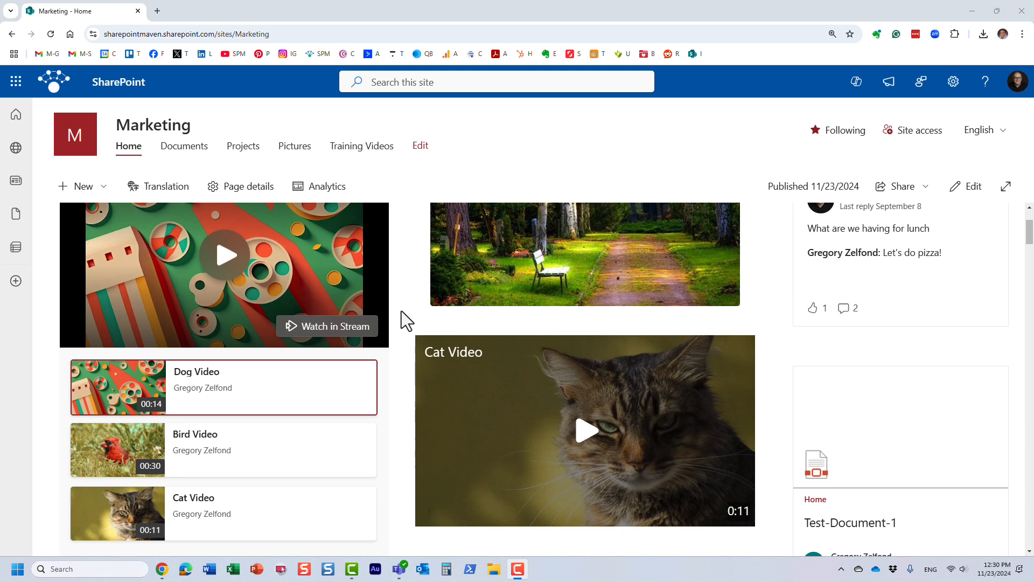
mouse_move(730, 457)
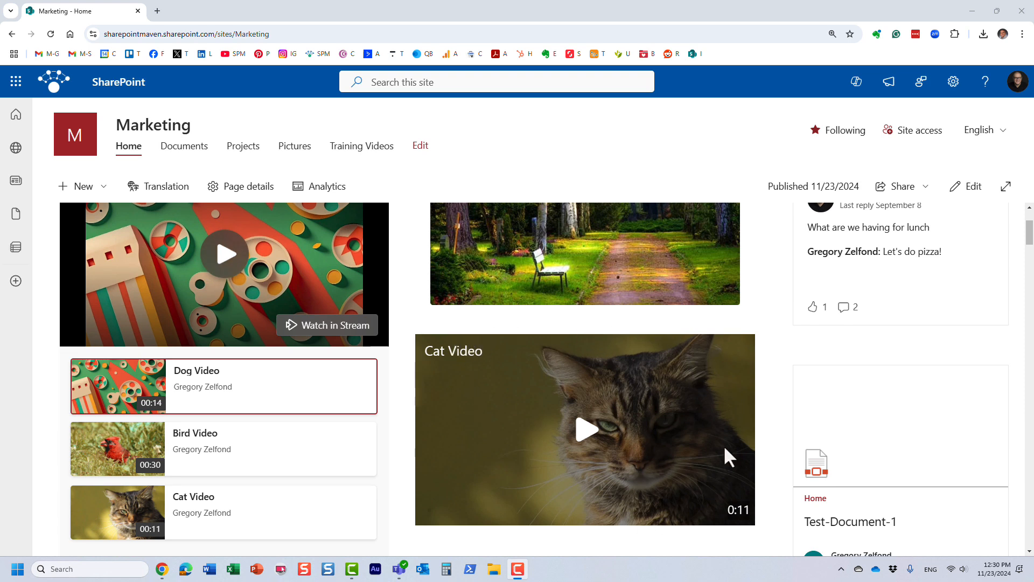
mouse_move(701, 391)
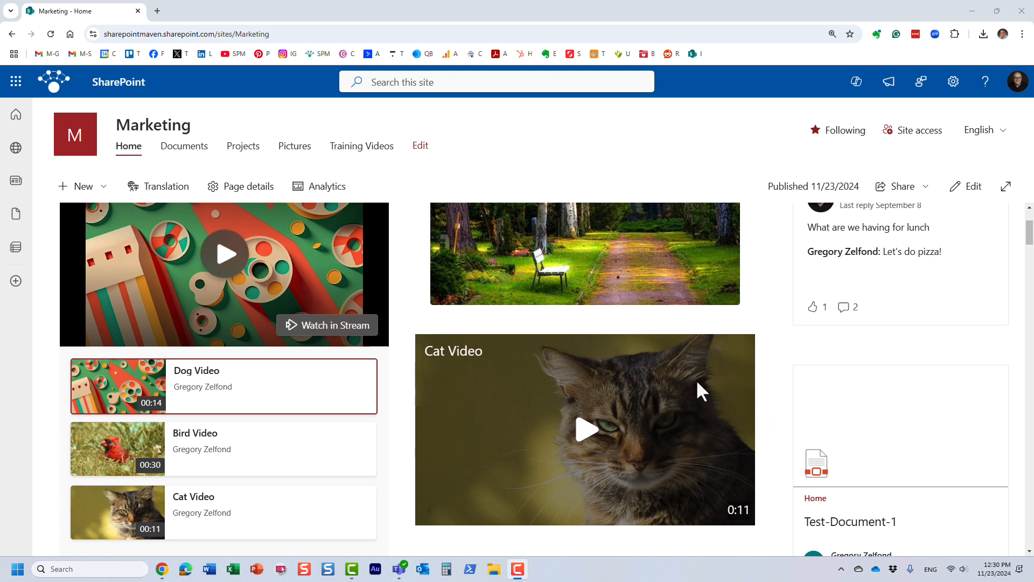
mouse_move(697, 401)
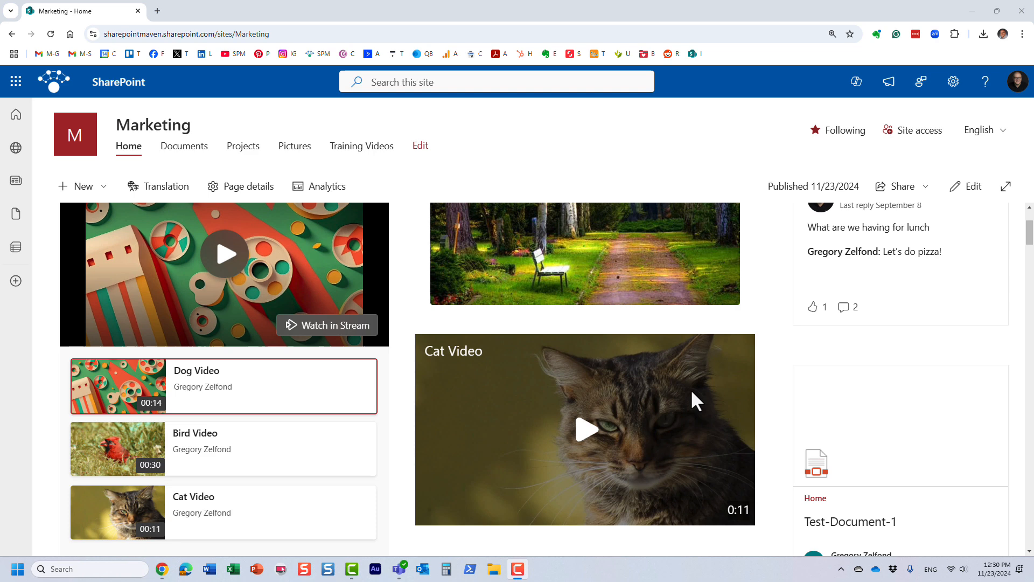
mouse_move(235, 503)
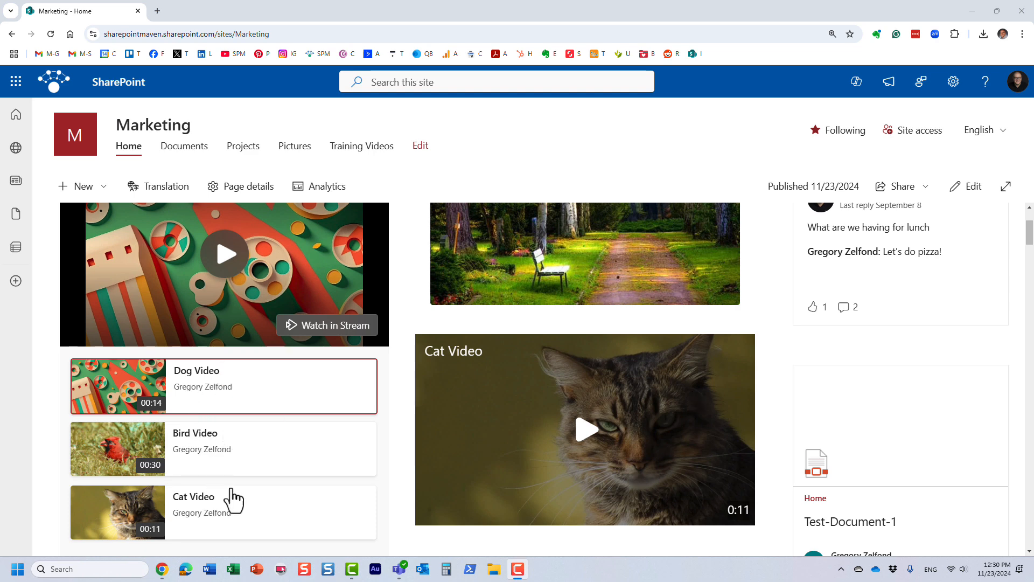
mouse_move(678, 443)
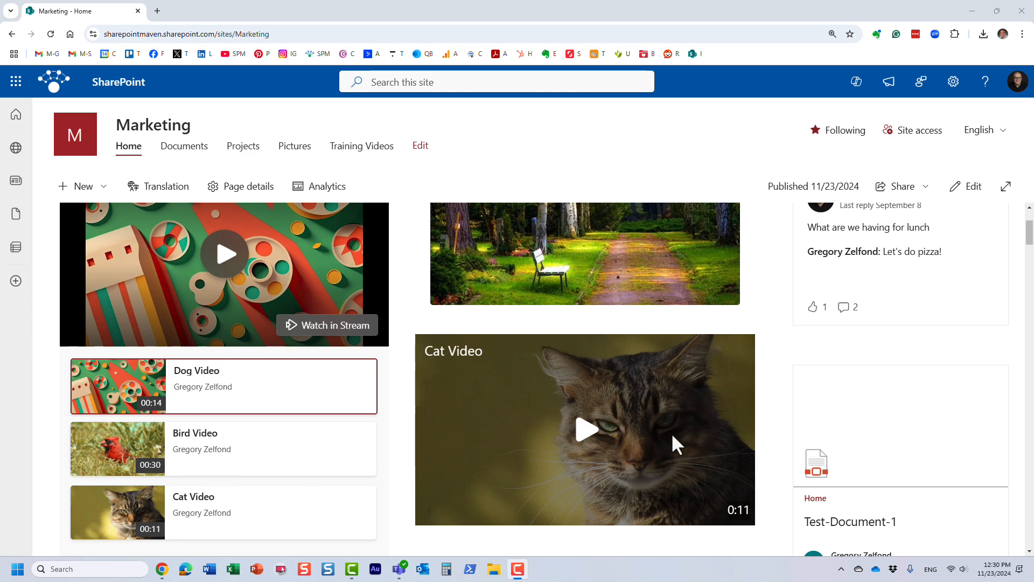
mouse_move(651, 336)
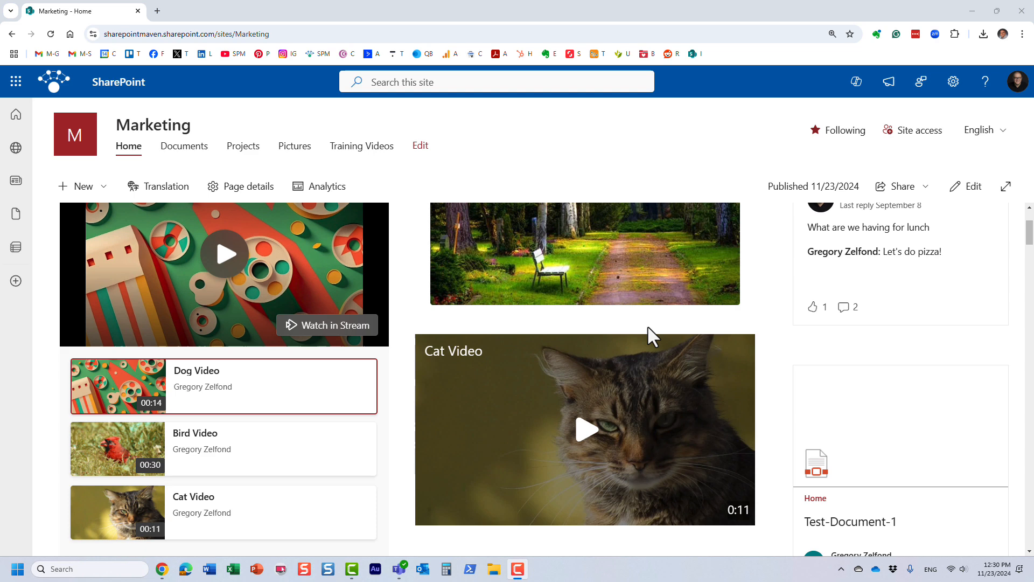
mouse_move(661, 365)
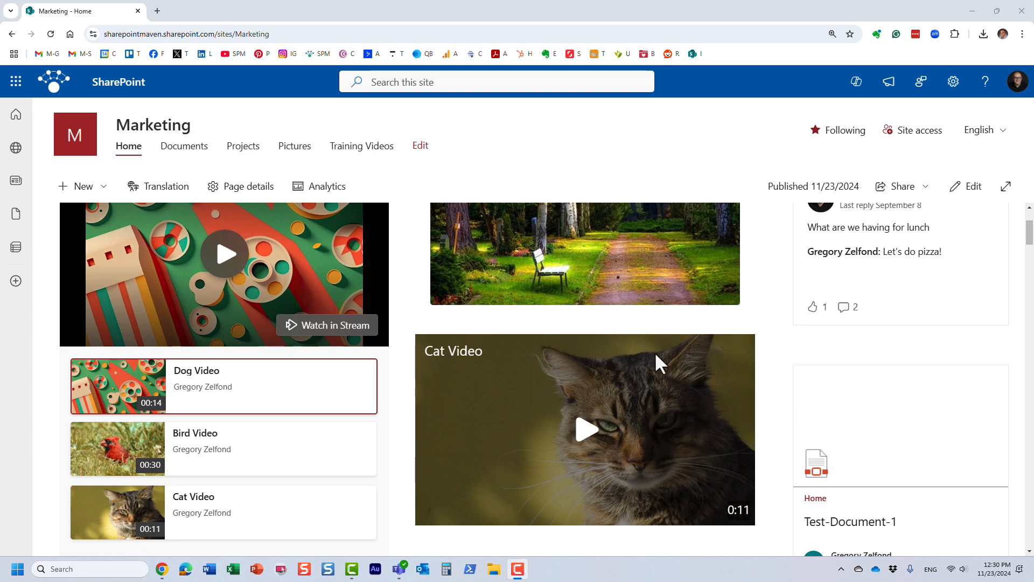
mouse_move(730, 496)
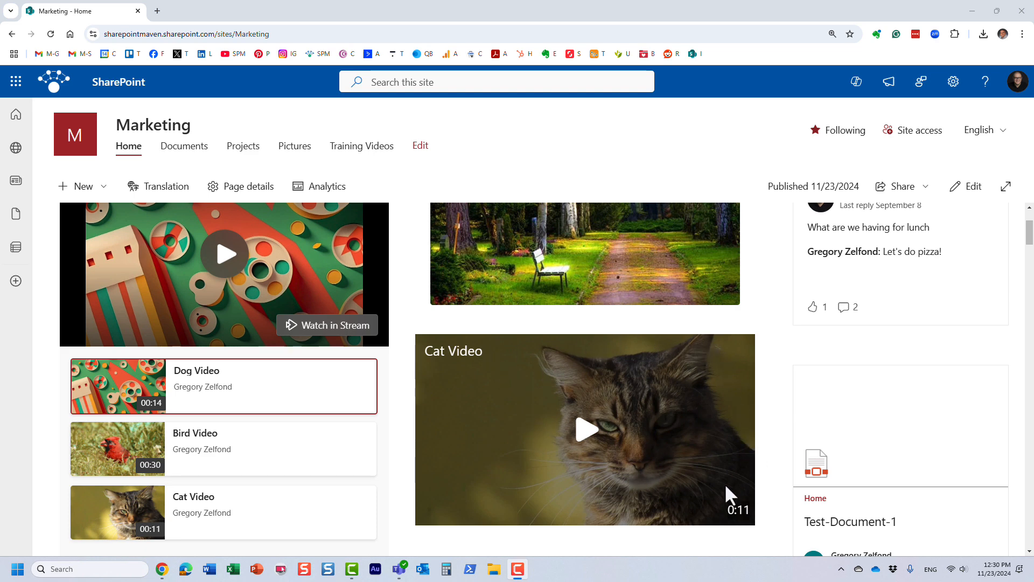
mouse_move(680, 442)
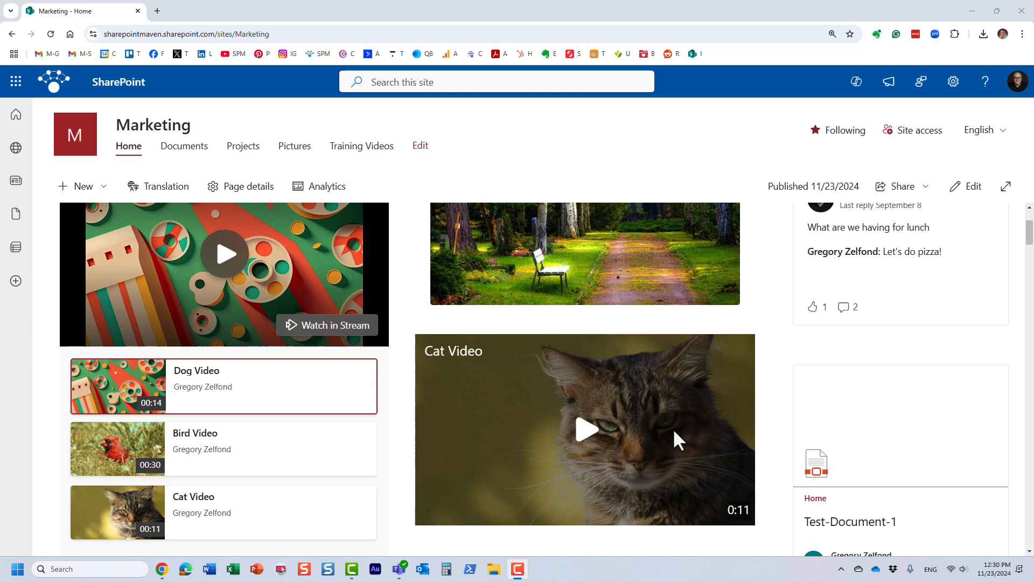
mouse_move(668, 437)
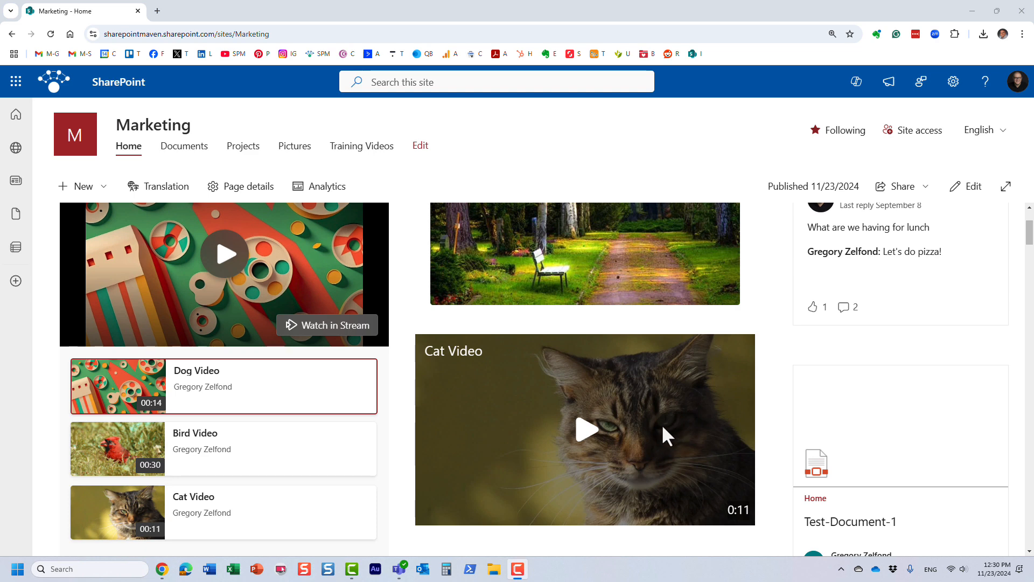
mouse_move(661, 427)
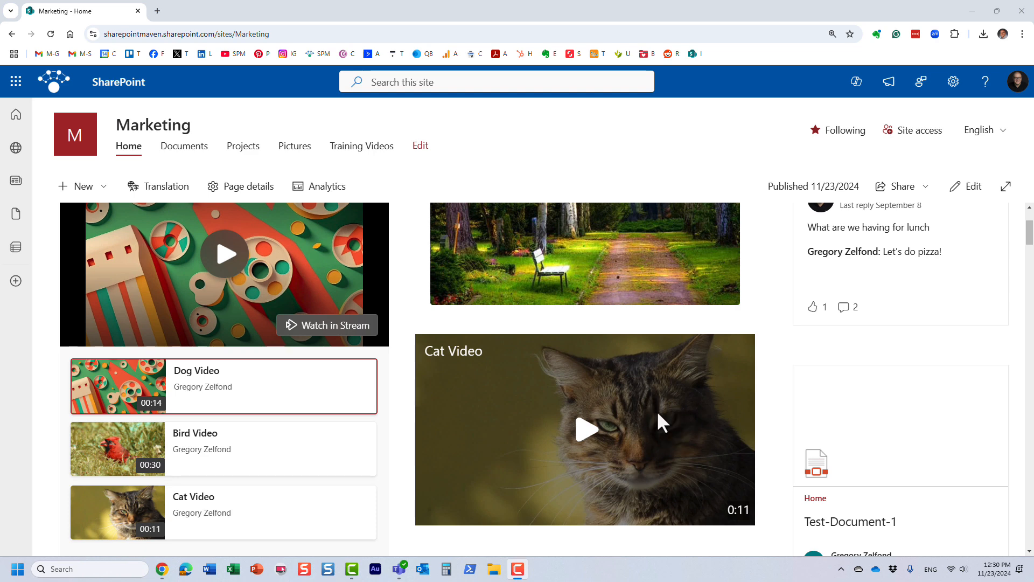
mouse_move(660, 413)
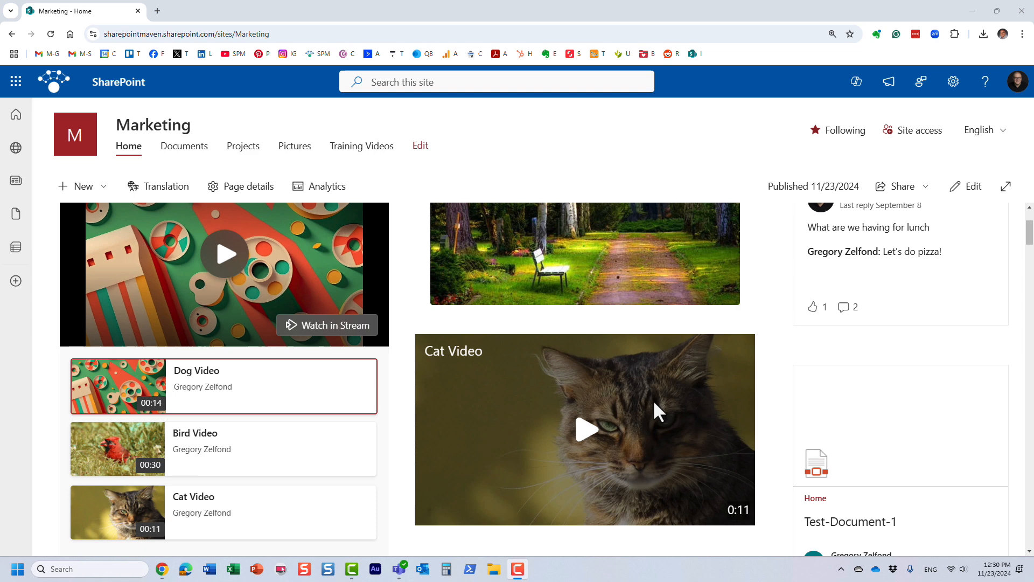
mouse_move(642, 443)
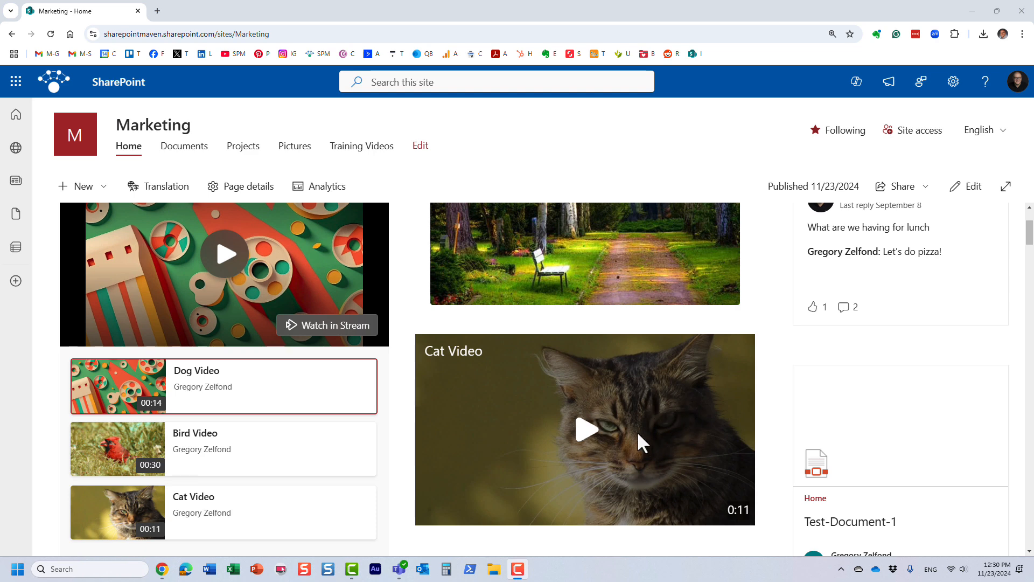
mouse_move(470, 378)
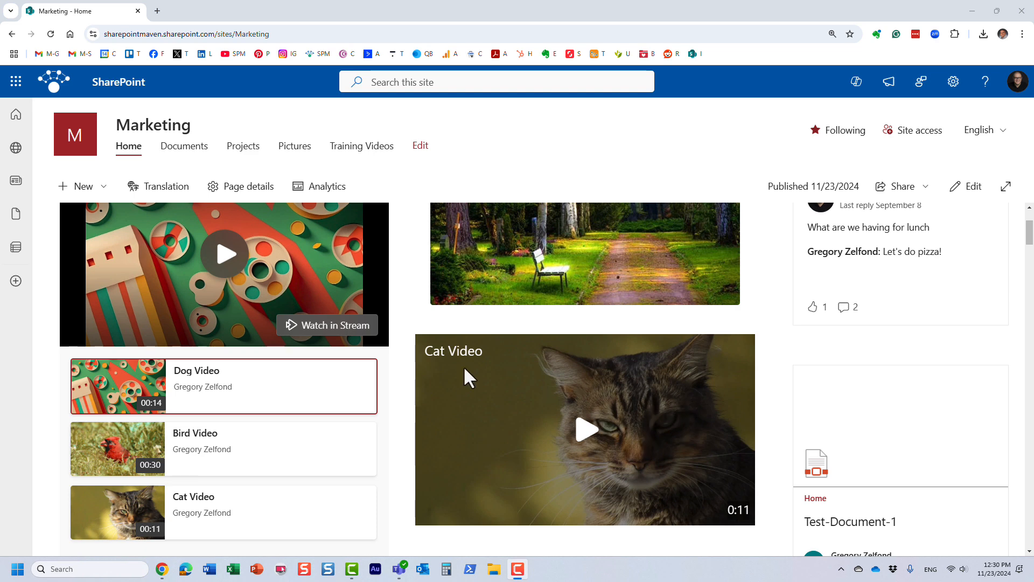
mouse_move(554, 432)
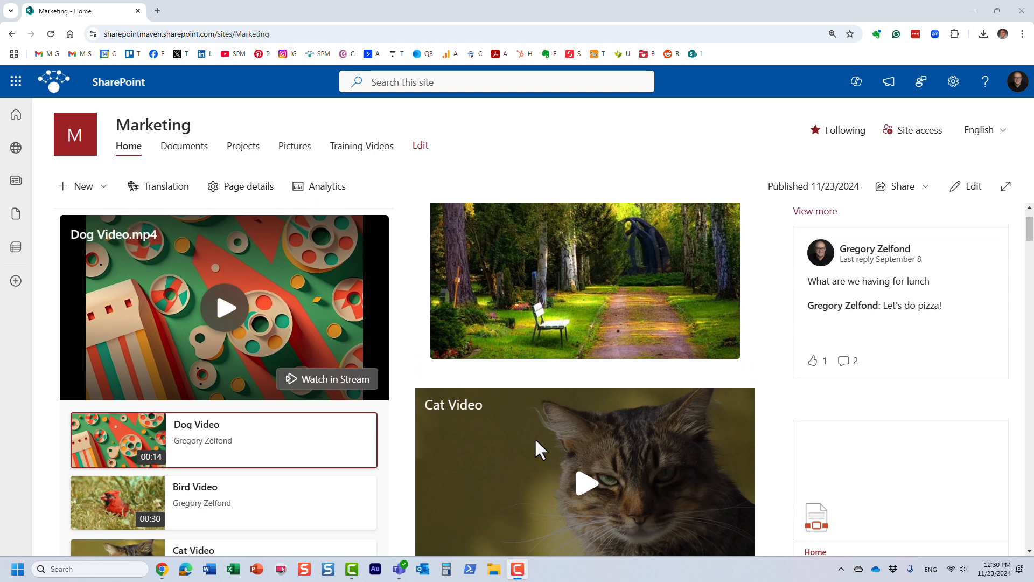
mouse_move(184, 145)
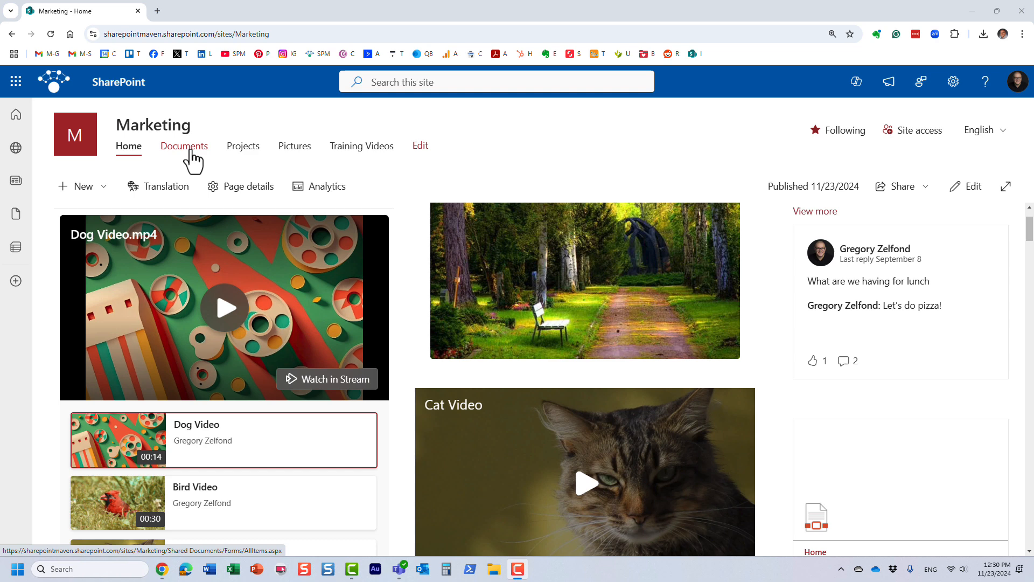
left_click(184, 145)
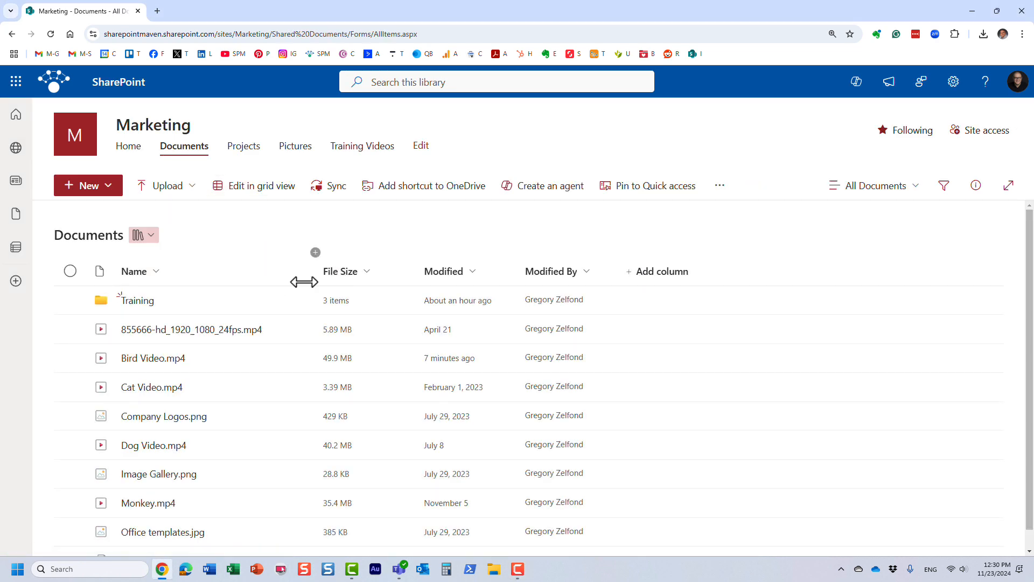
mouse_move(272, 372)
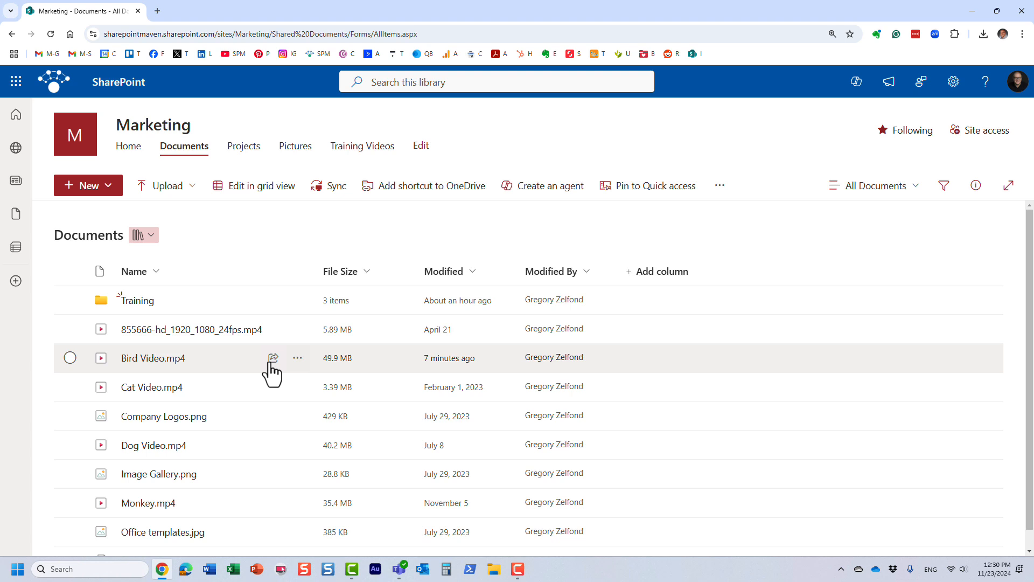
mouse_move(201, 374)
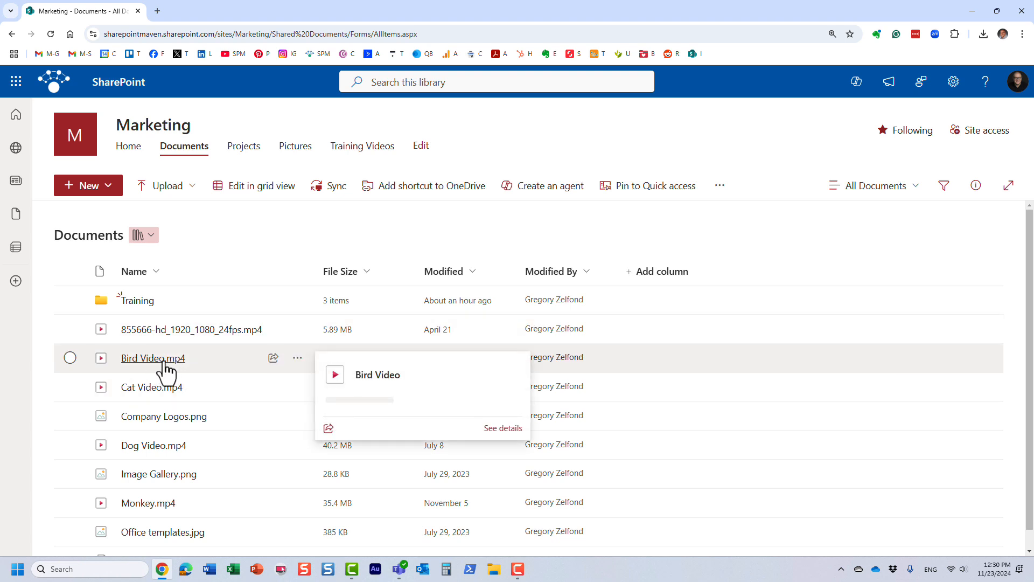
Play Bird Video.mp4 from the library in the Microsoft Stream player
left_click(152, 358)
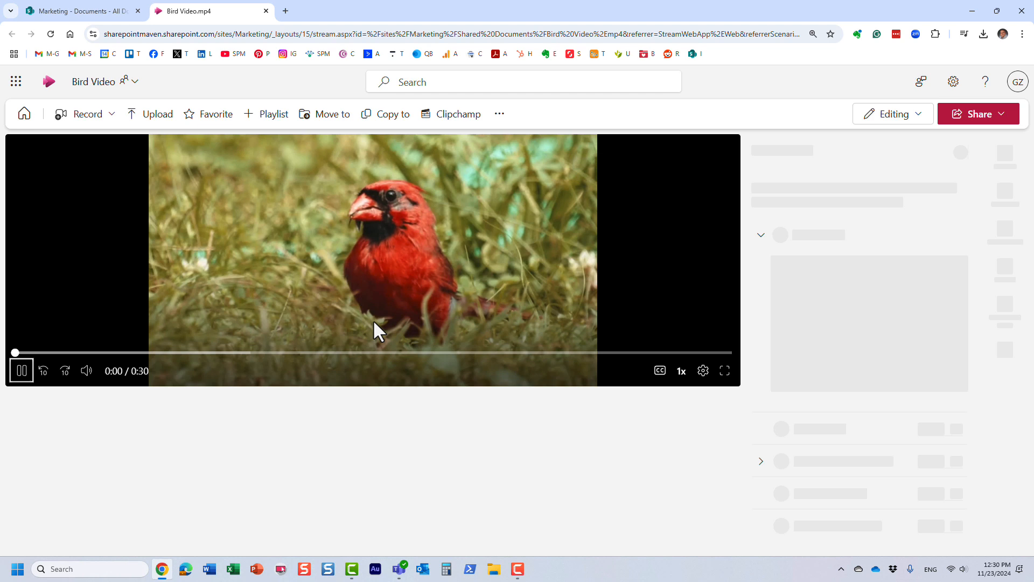
left_click(1005, 201)
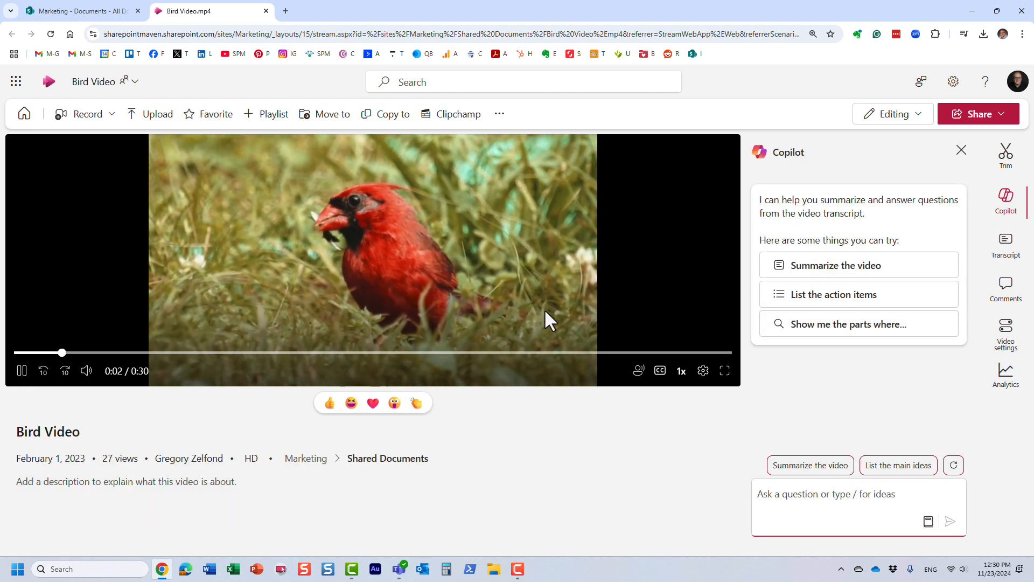
left_click(961, 151)
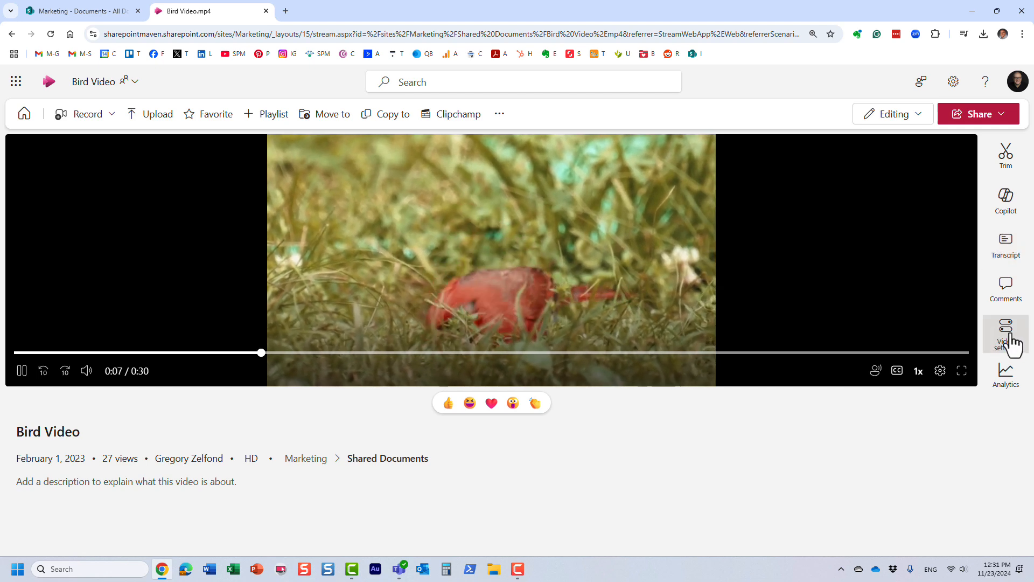
Show Bird Video's settings with the Thumbnail section expanded on the current cardinal thumbnail
left_click(1005, 333)
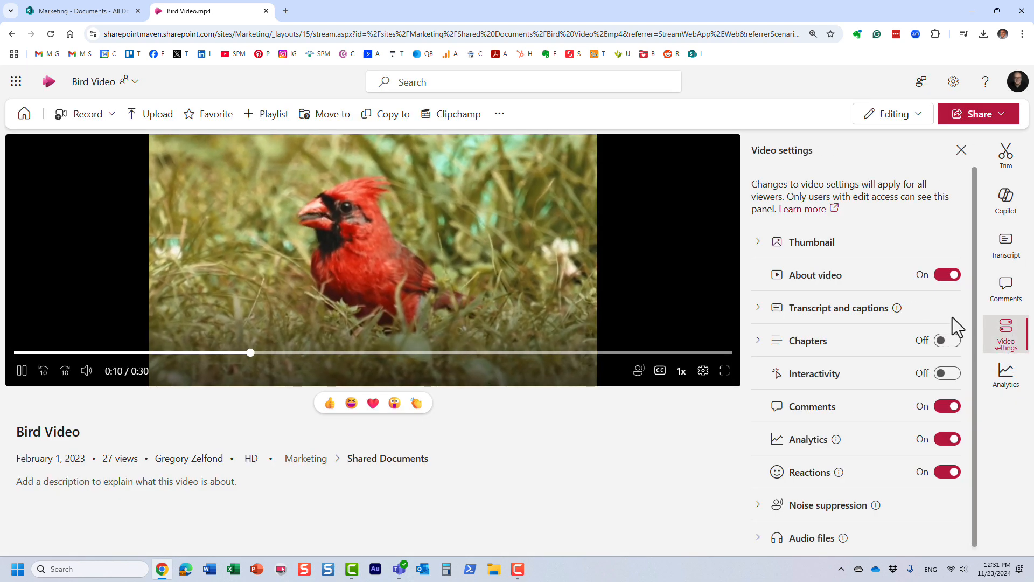
left_click(757, 243)
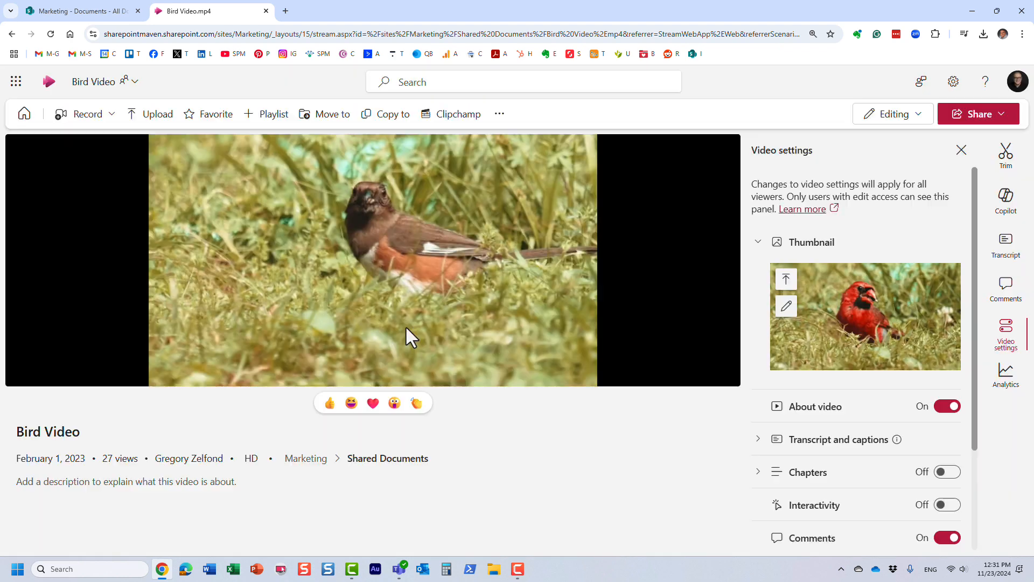
left_click(373, 260)
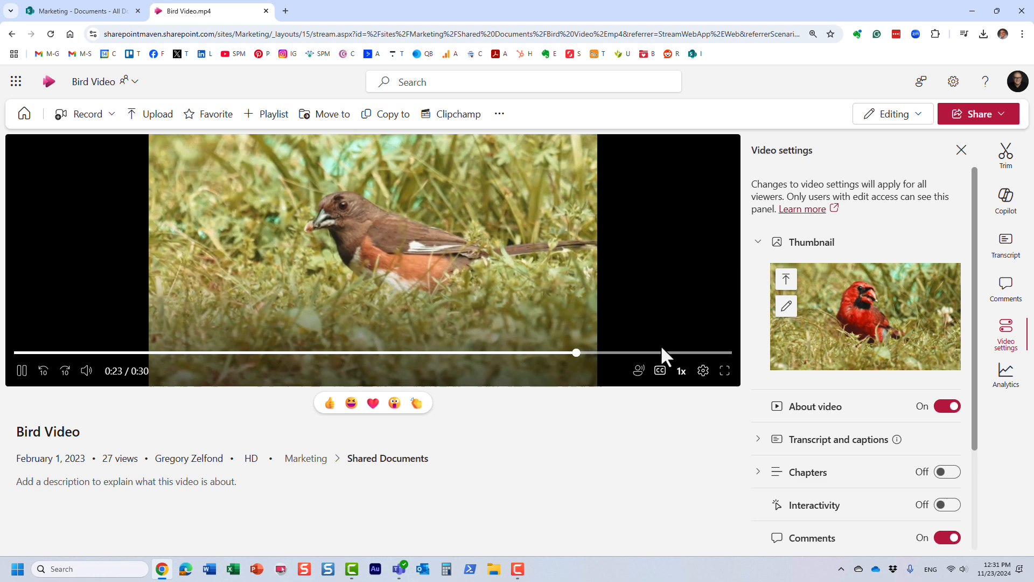
mouse_move(785, 306)
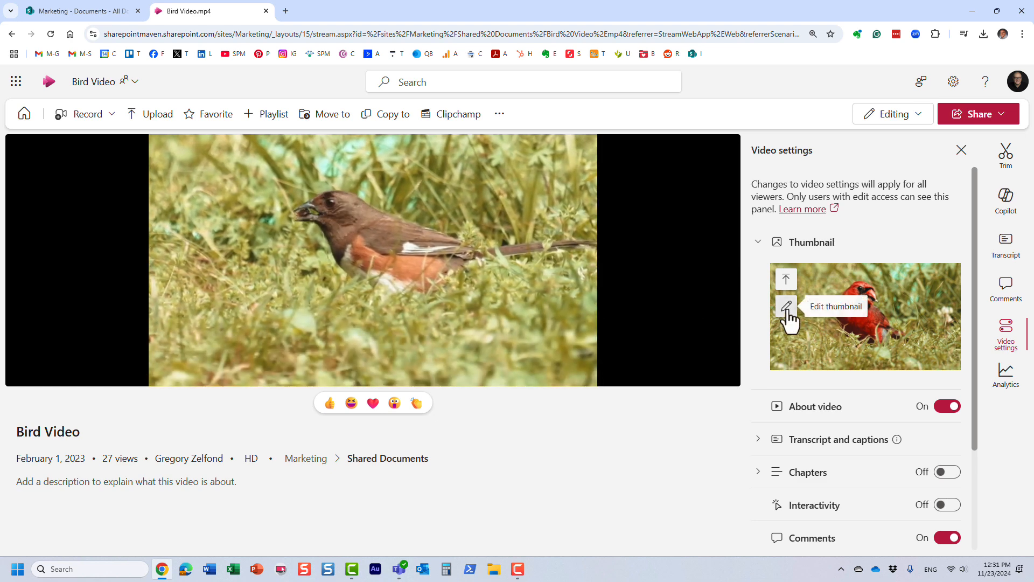
Choose a frame near 0:02 of the cardinal in the grass as Bird Video's thumbnail
left_click(785, 306)
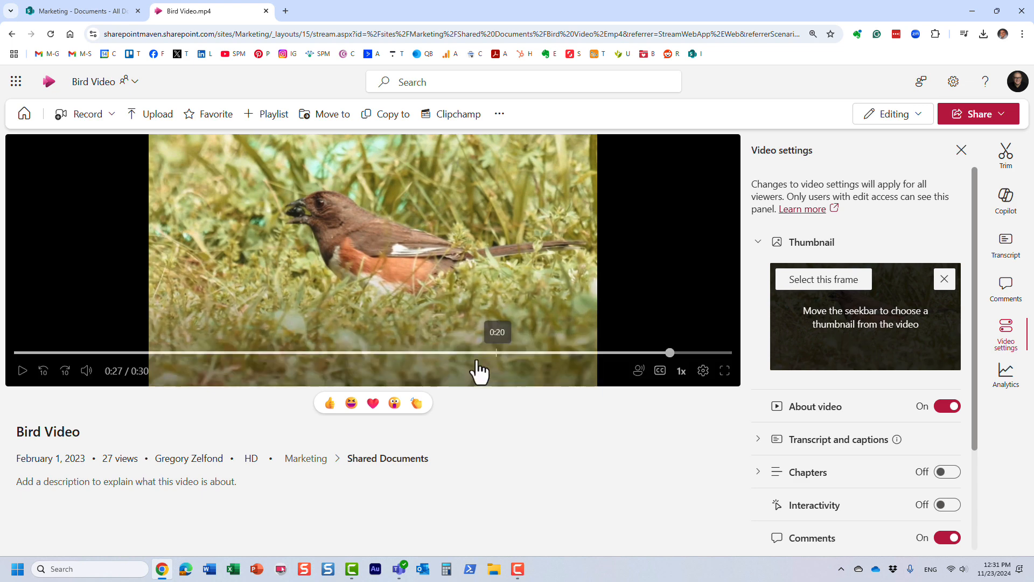
mouse_move(137, 354)
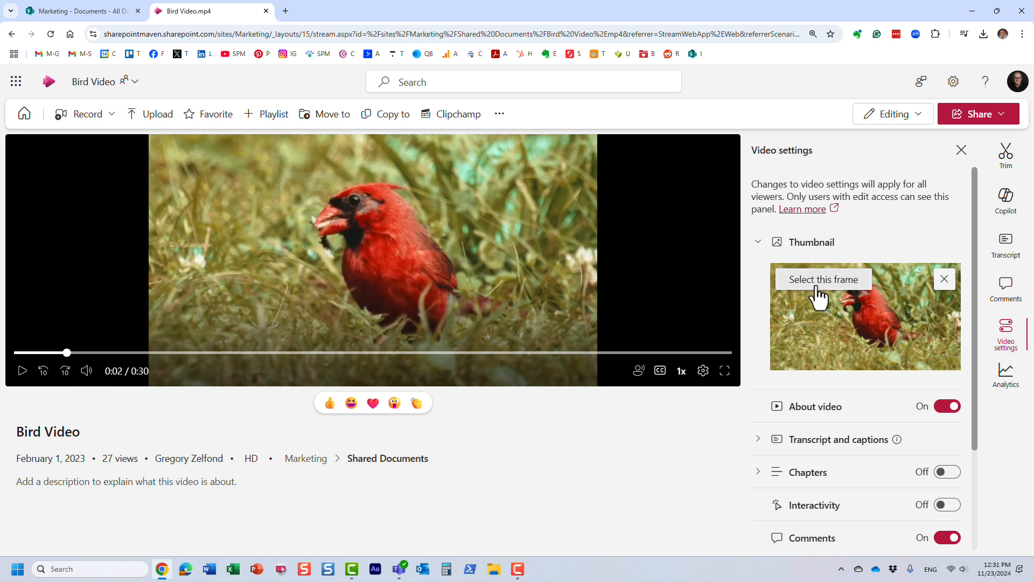
left_click(822, 279)
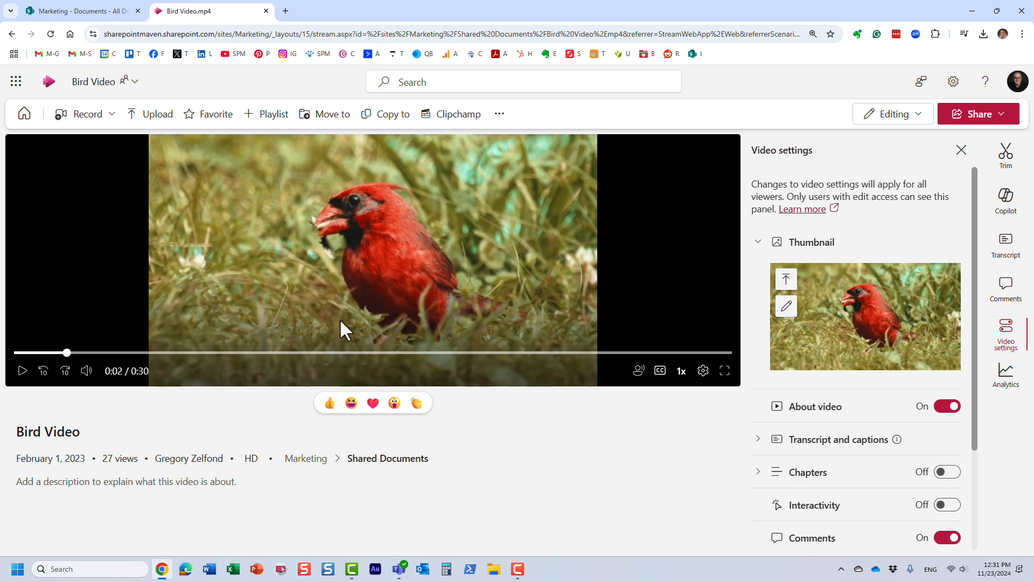
mouse_move(355, 330)
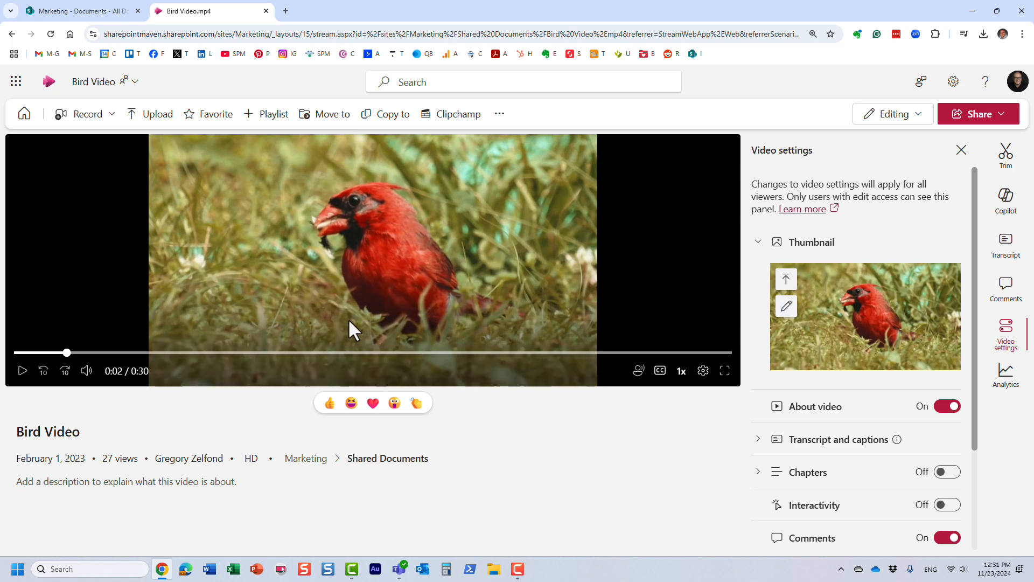
mouse_move(655, 316)
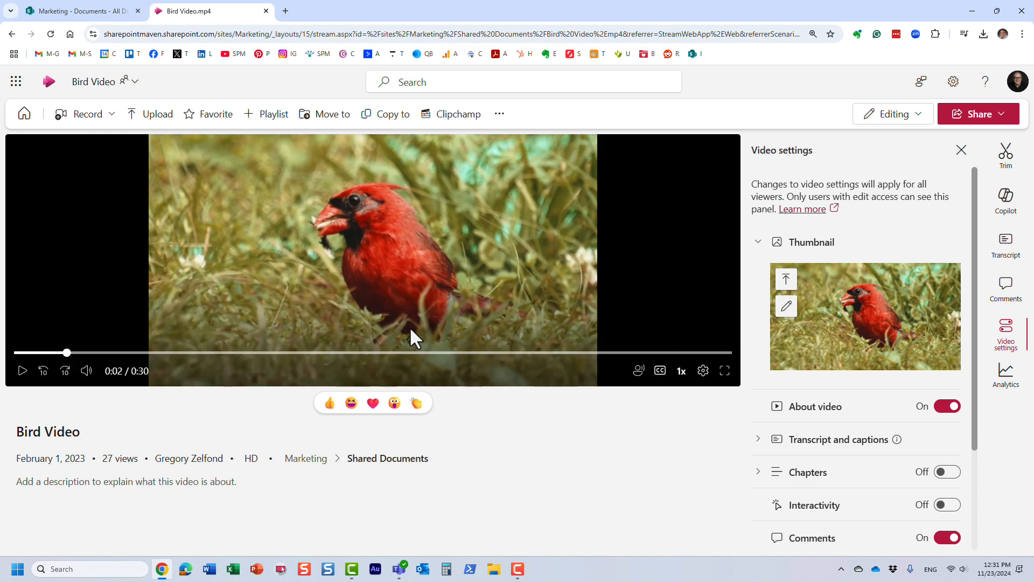
mouse_move(848, 335)
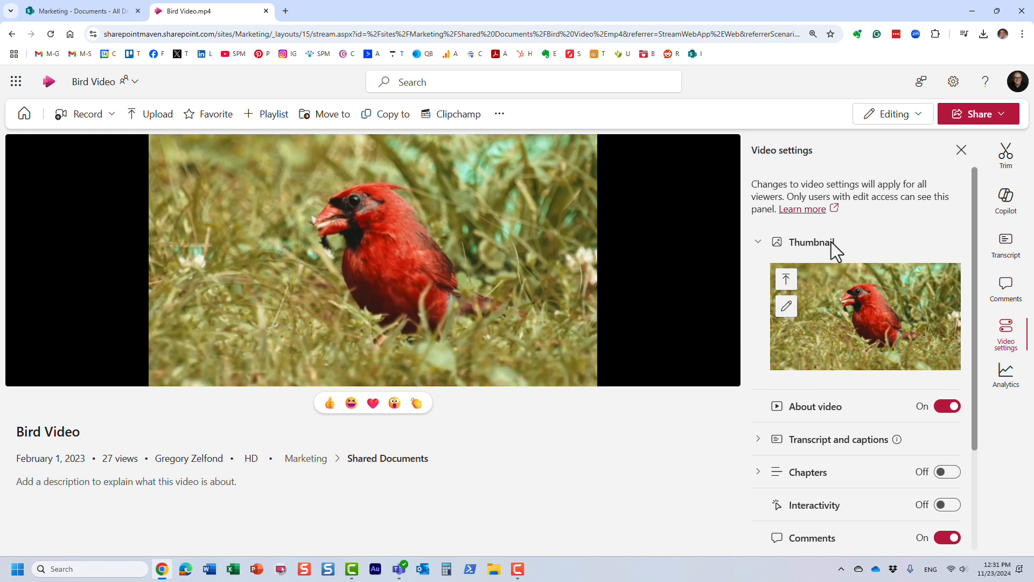
mouse_move(878, 355)
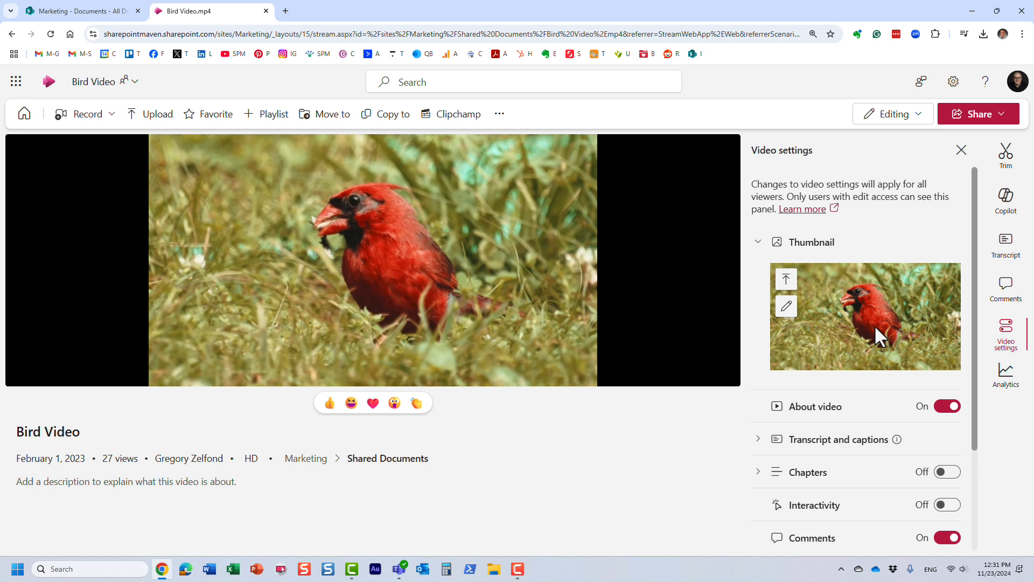
mouse_move(859, 337)
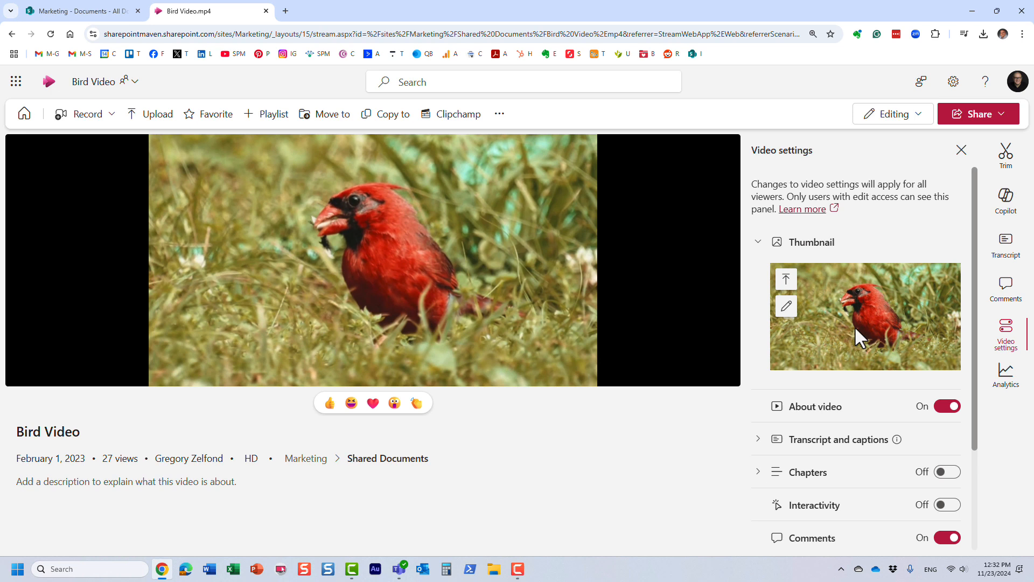
mouse_move(880, 305)
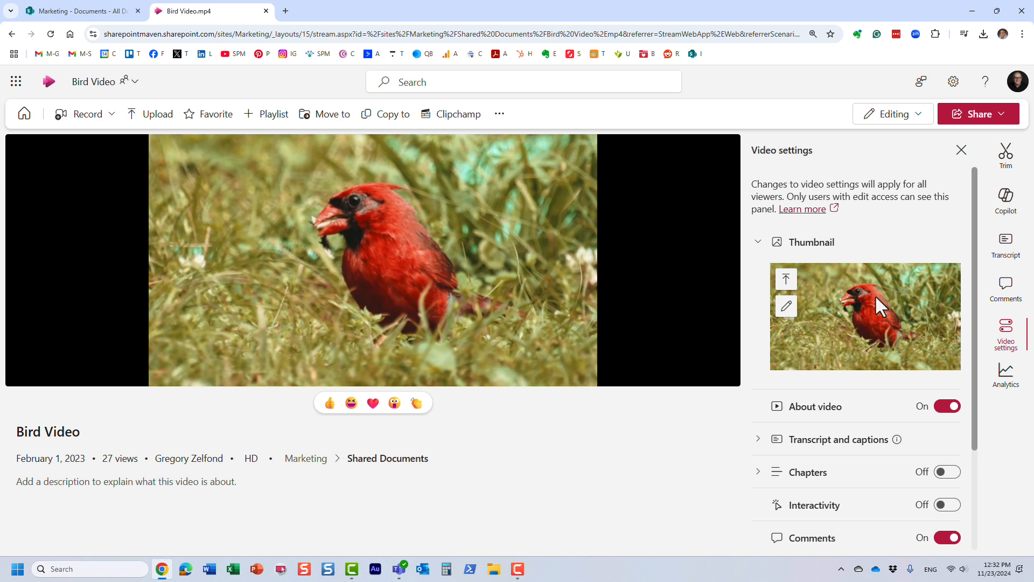
mouse_move(874, 301)
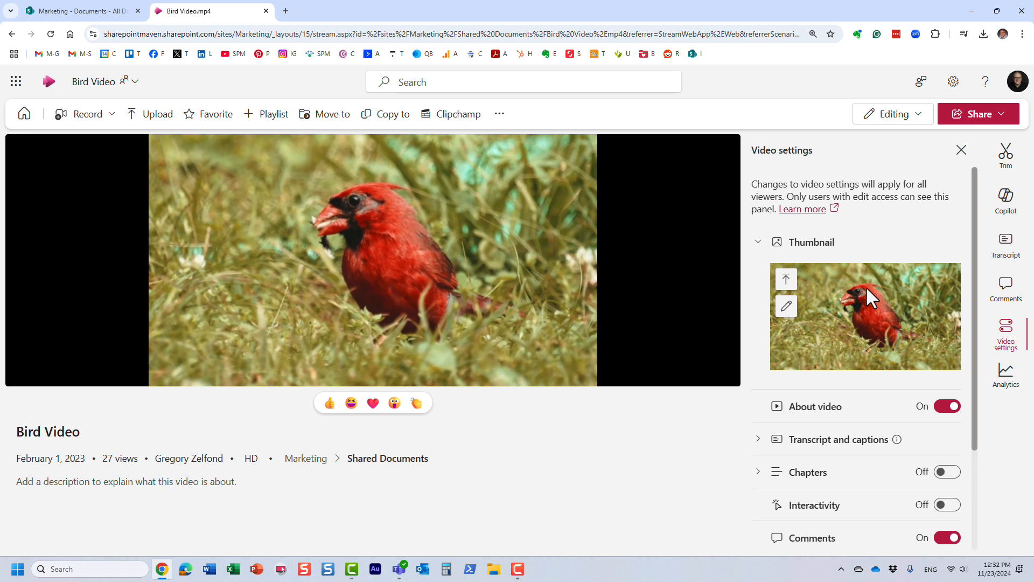
mouse_move(785, 290)
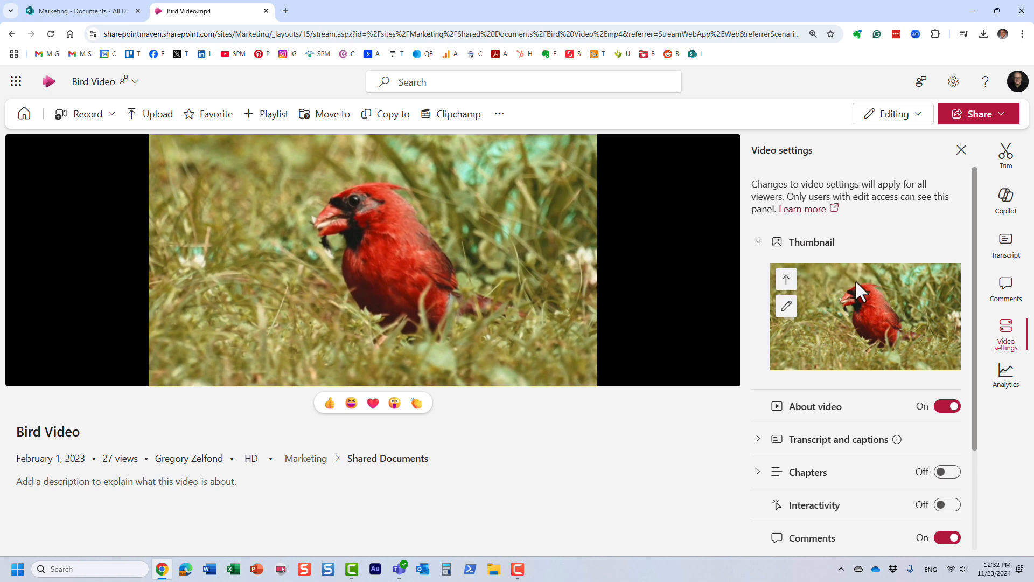
mouse_move(640, 257)
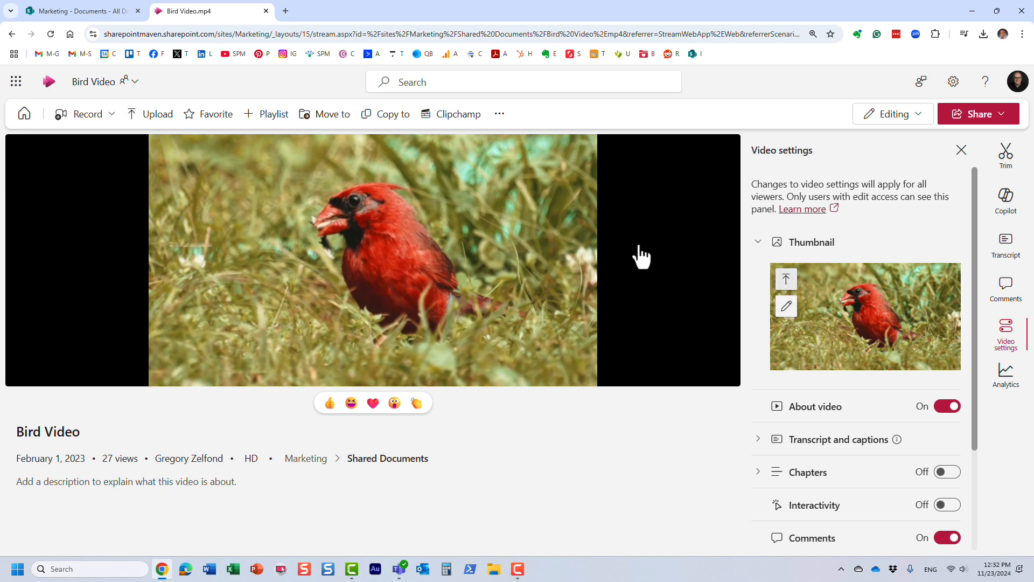
Upload the seagull image file and confirm it as Bird Video's custom thumbnail
left_click(785, 279)
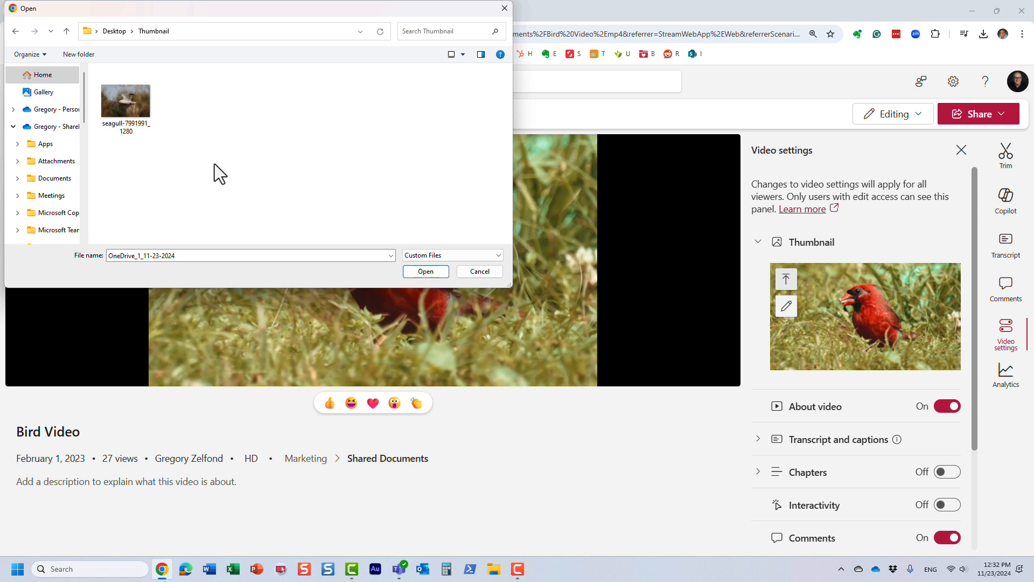
mouse_move(173, 151)
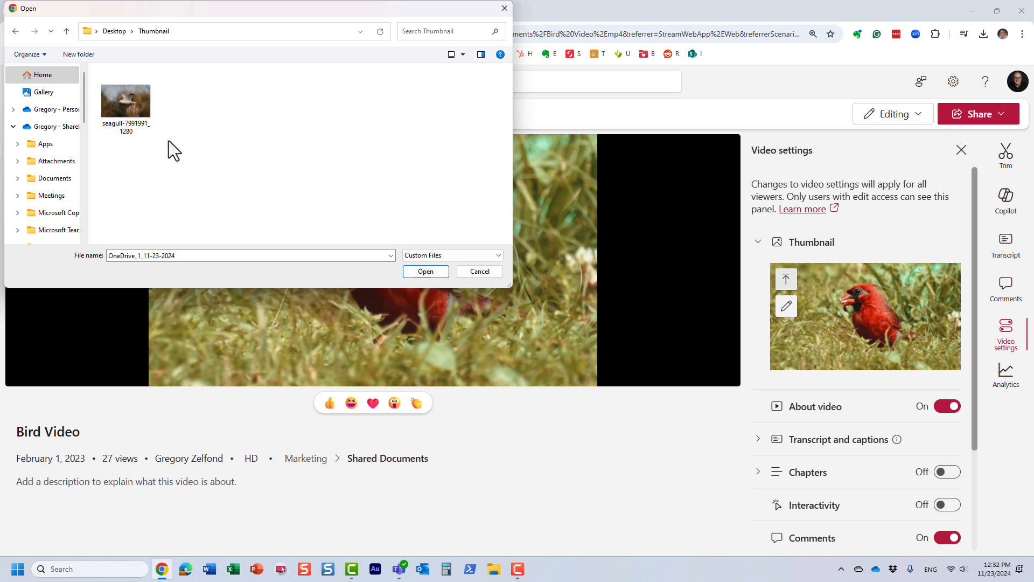
left_click(125, 103)
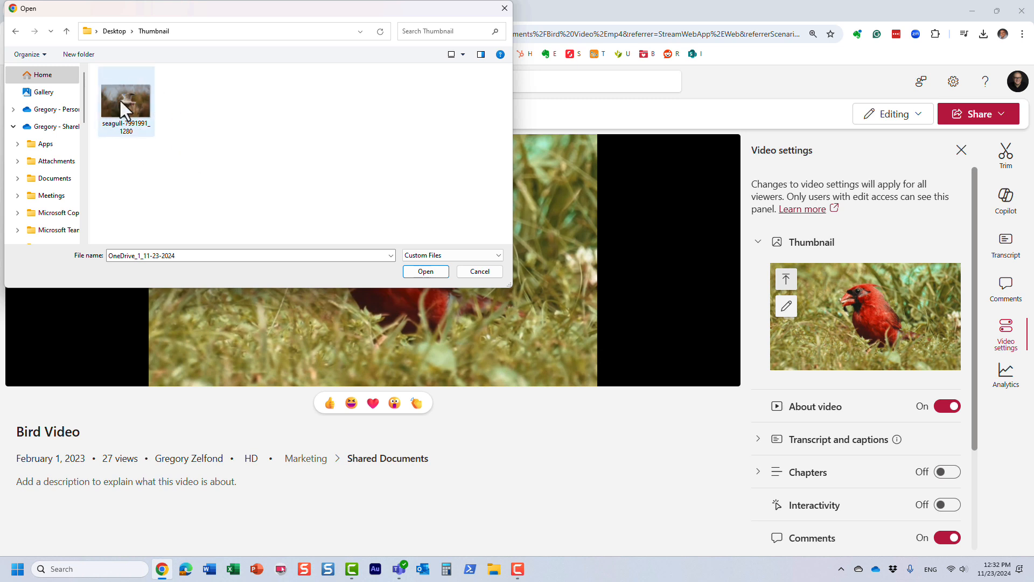
left_click(126, 96)
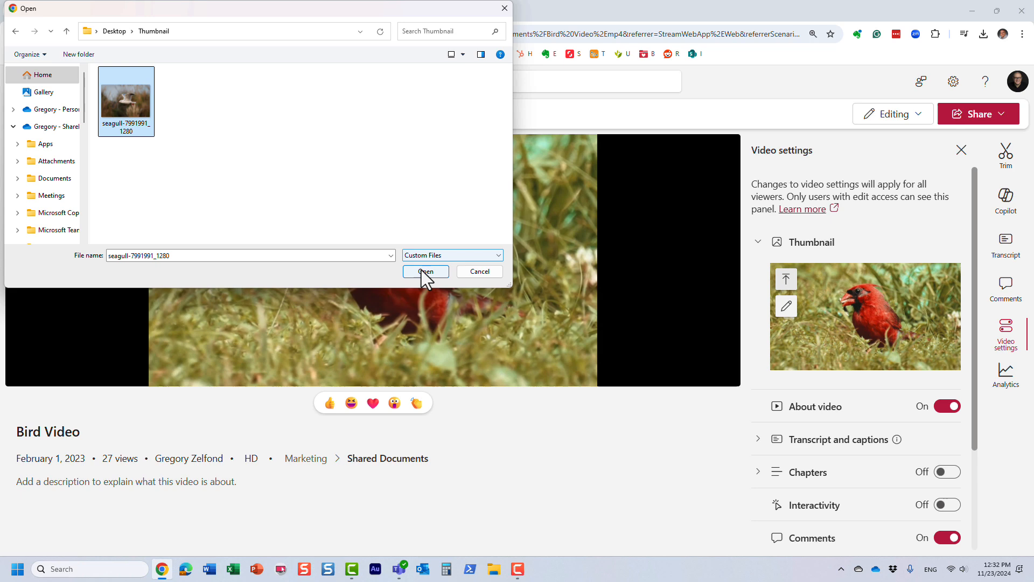
left_click(426, 271)
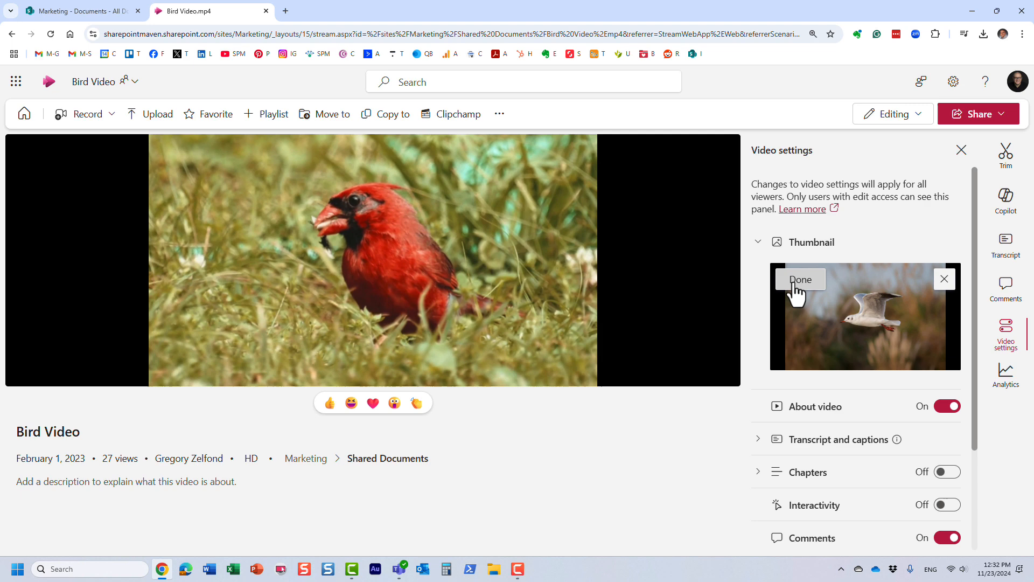
left_click(800, 279)
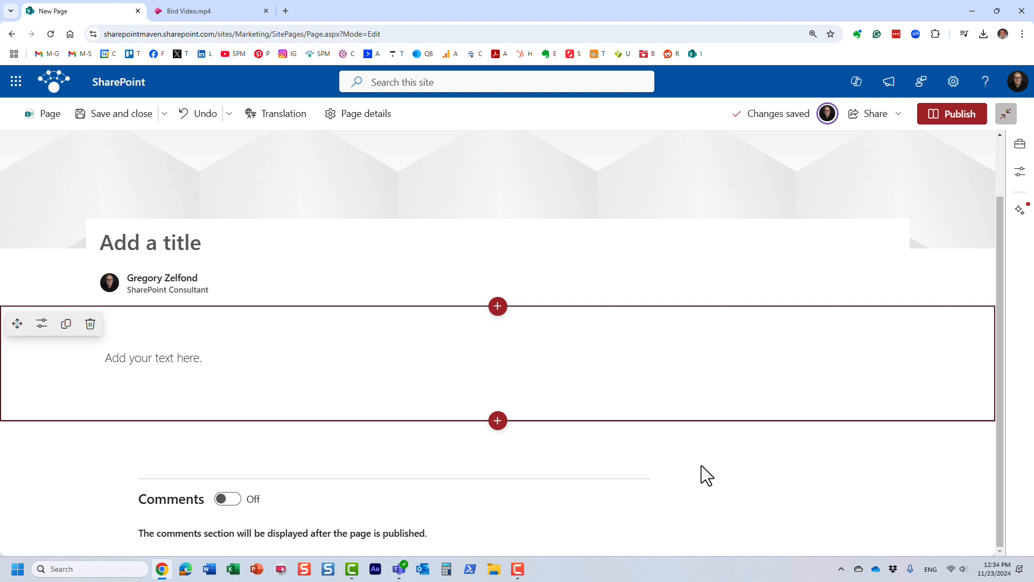
mouse_move(681, 478)
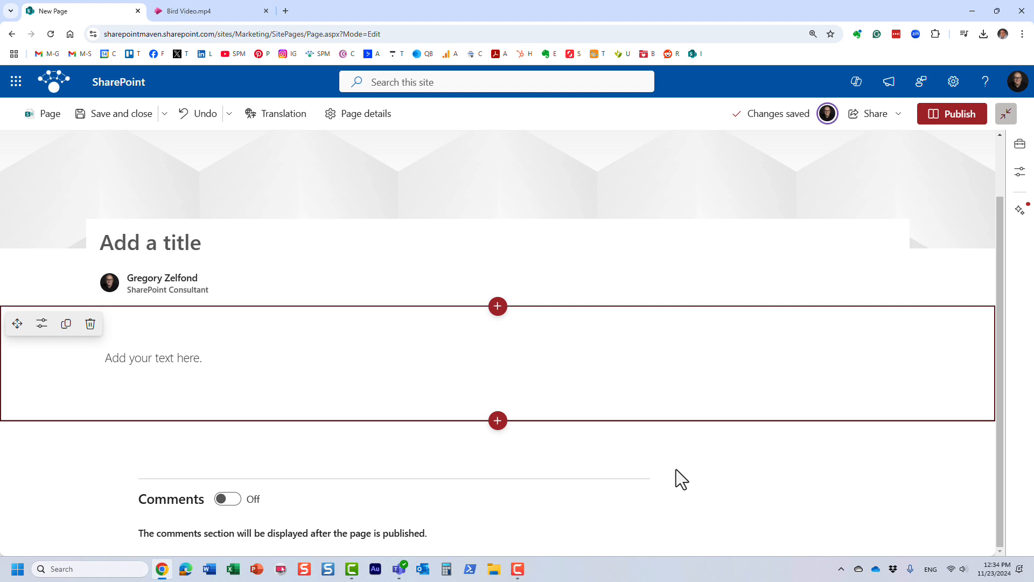
mouse_move(672, 474)
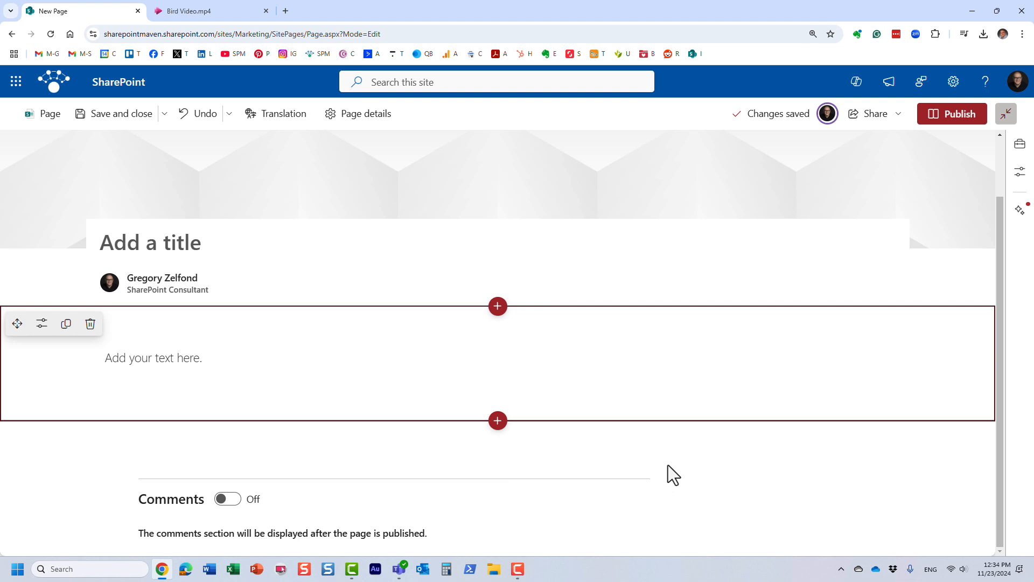
mouse_move(516, 356)
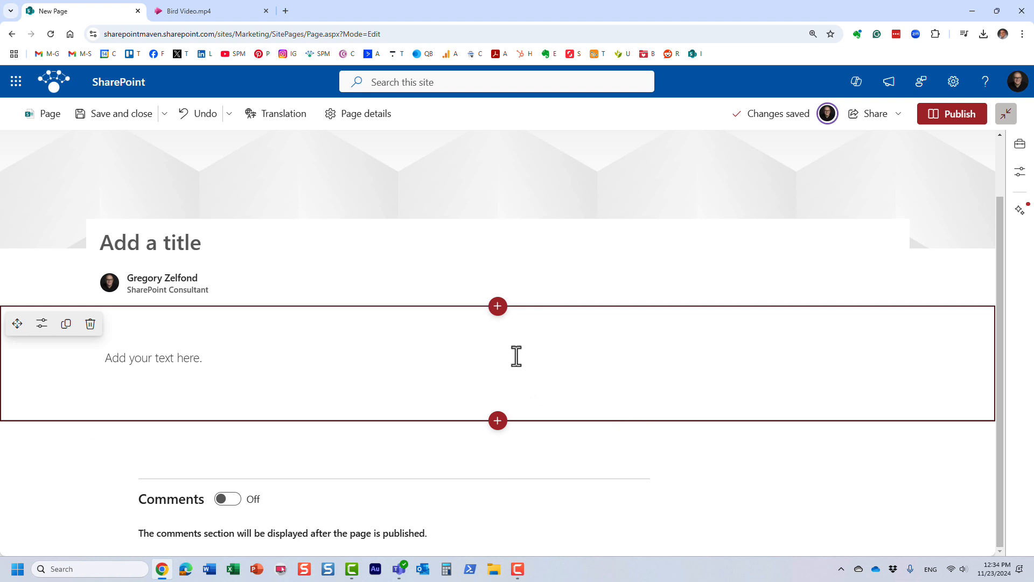
mouse_move(497, 327)
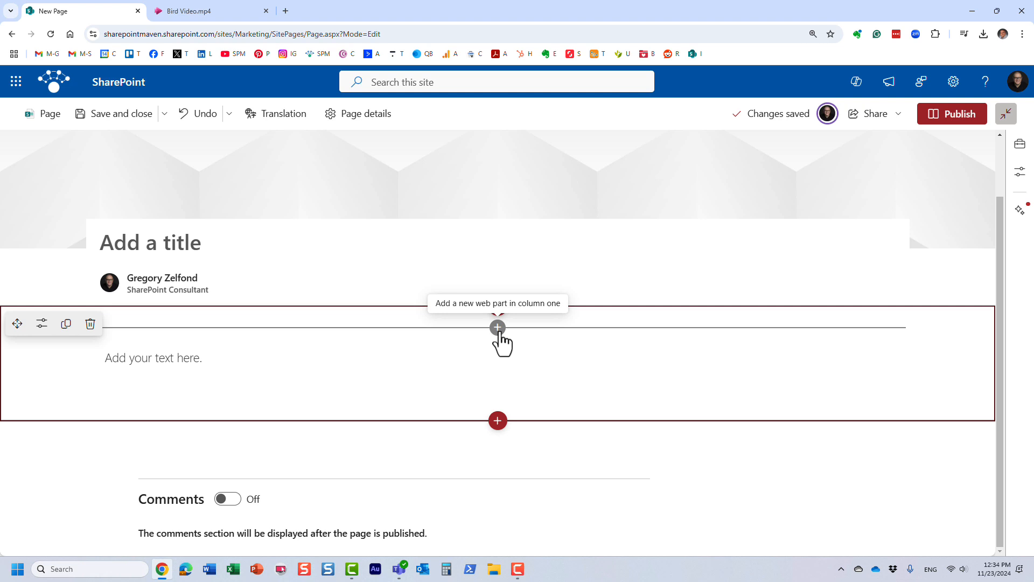
Search the web part picker for 'stream' and add the Stream web part to the column
left_click(498, 327)
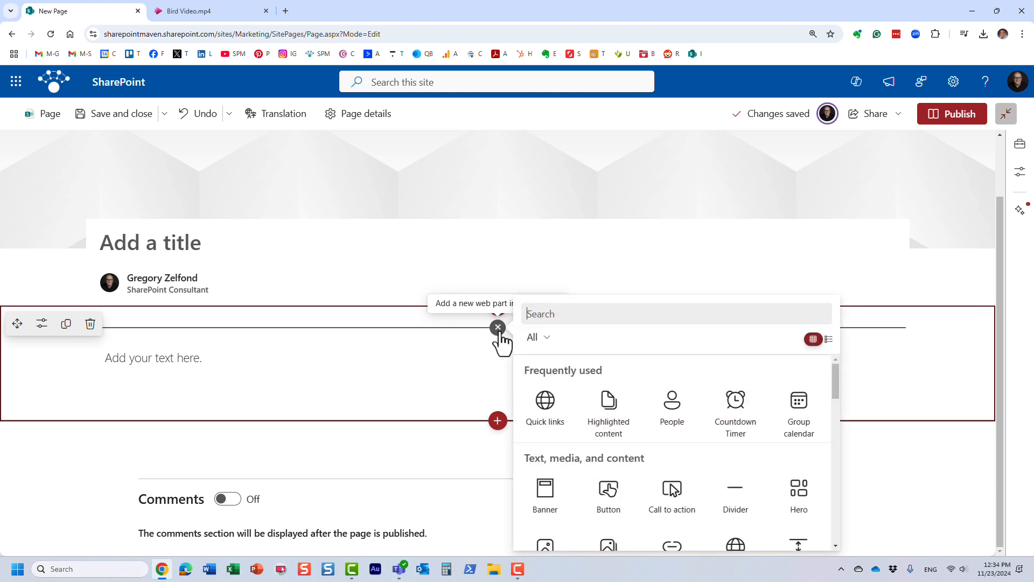
type("s")
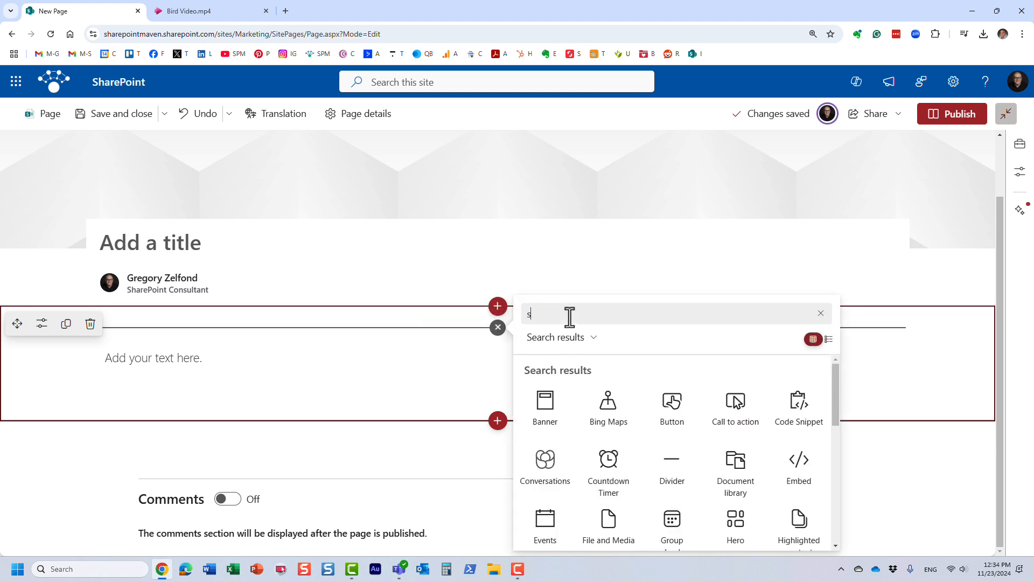
type("tre")
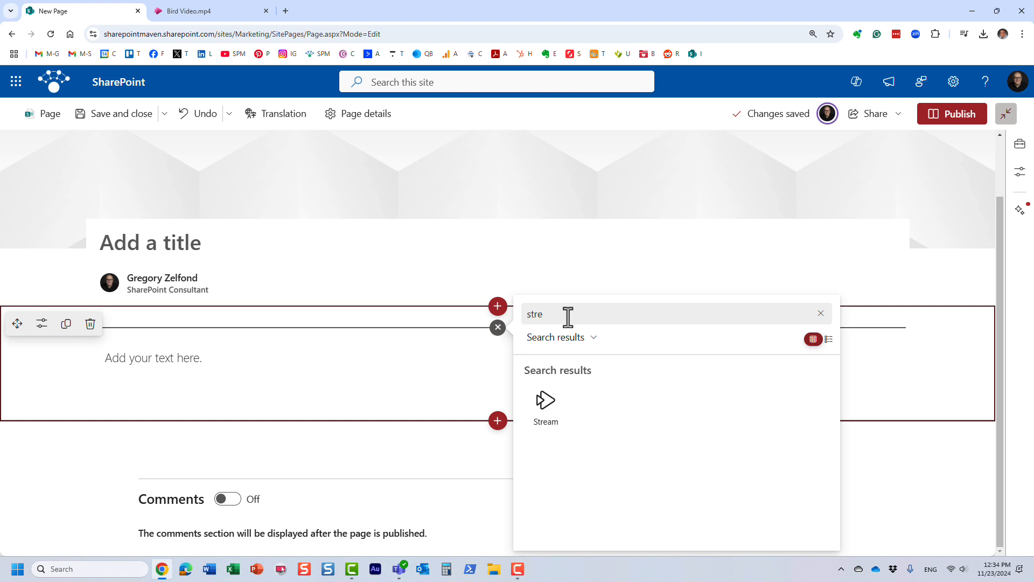
left_click(545, 406)
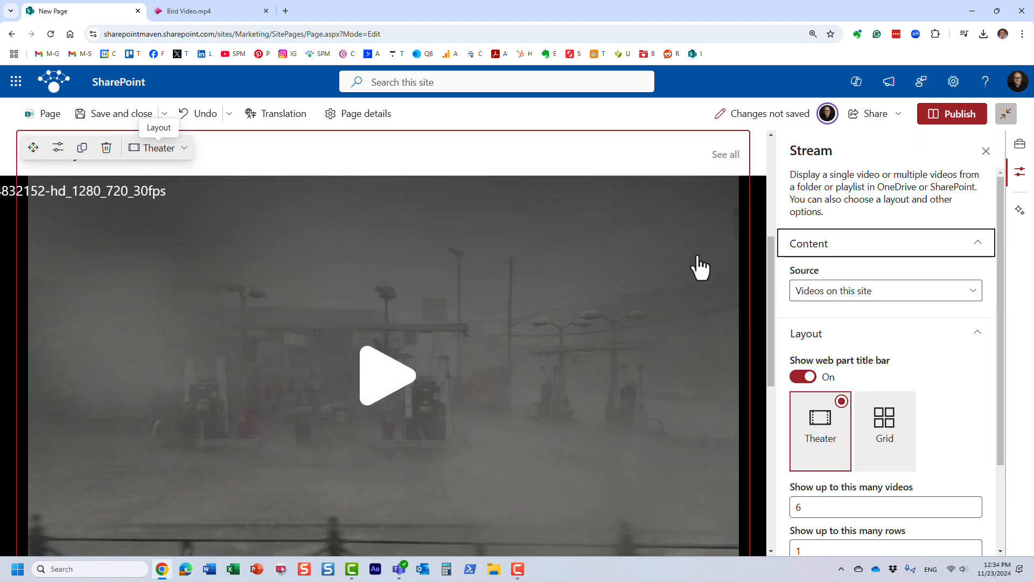
Set Source to Single video and select Bird Video.mp4 from Site > Documents
left_click(885, 290)
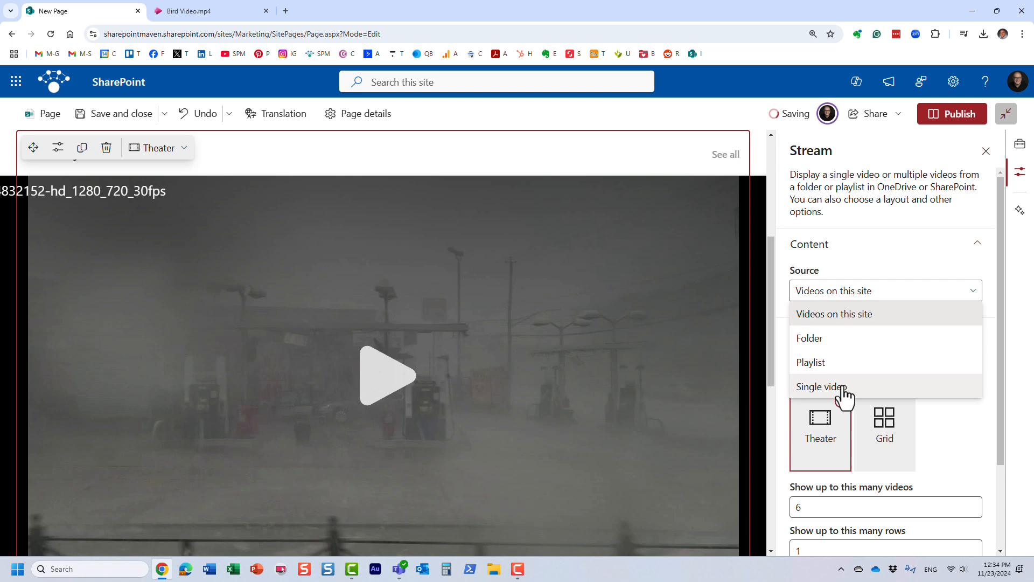
left_click(821, 387)
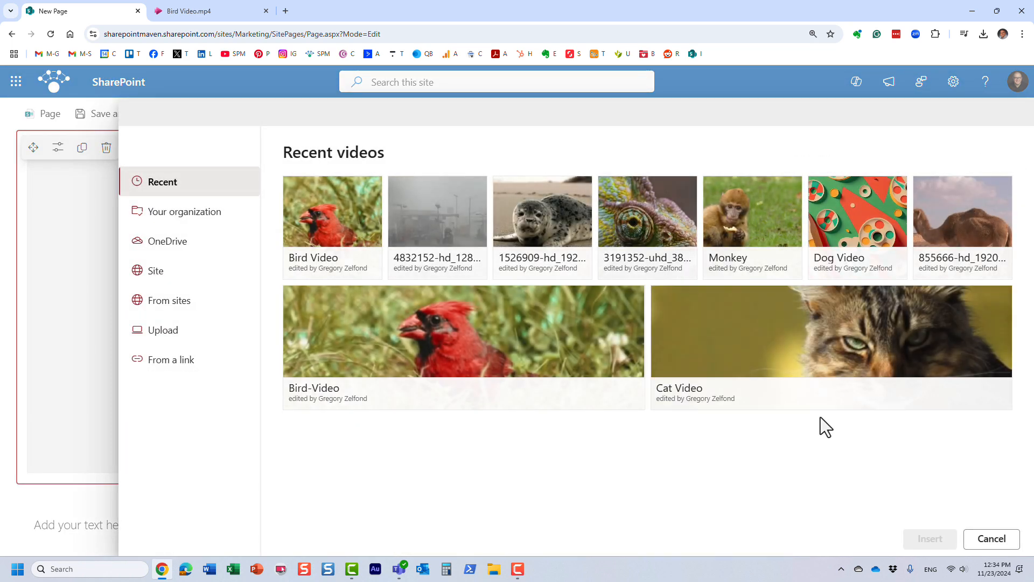
mouse_move(826, 486)
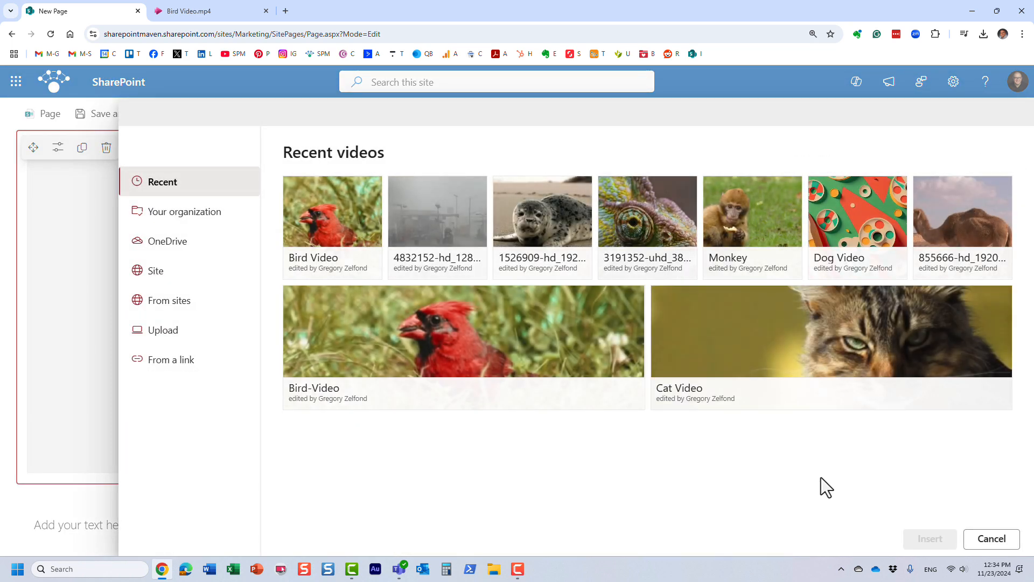
left_click(156, 270)
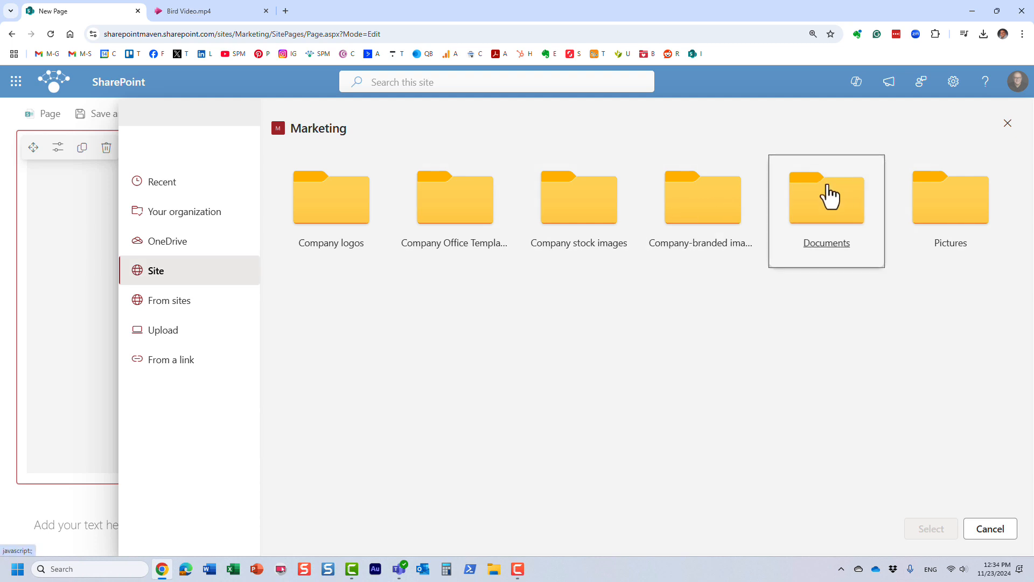
left_click(826, 198)
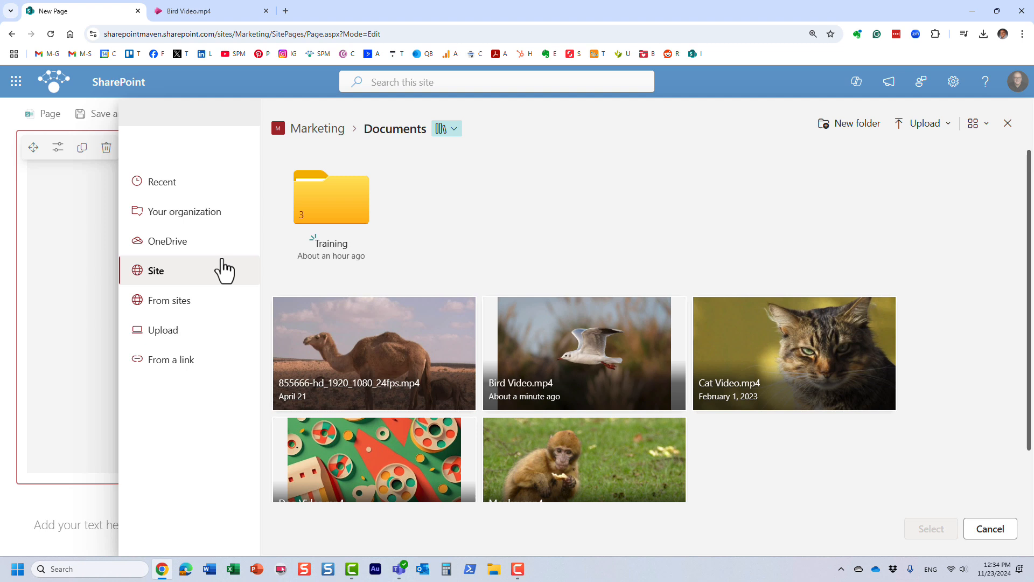
mouse_move(613, 313)
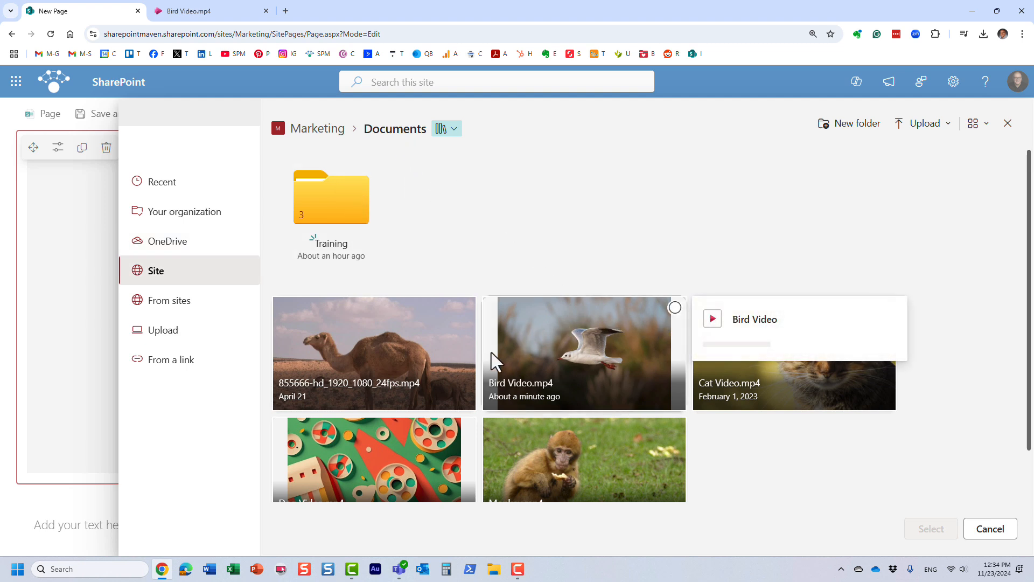
mouse_move(637, 328)
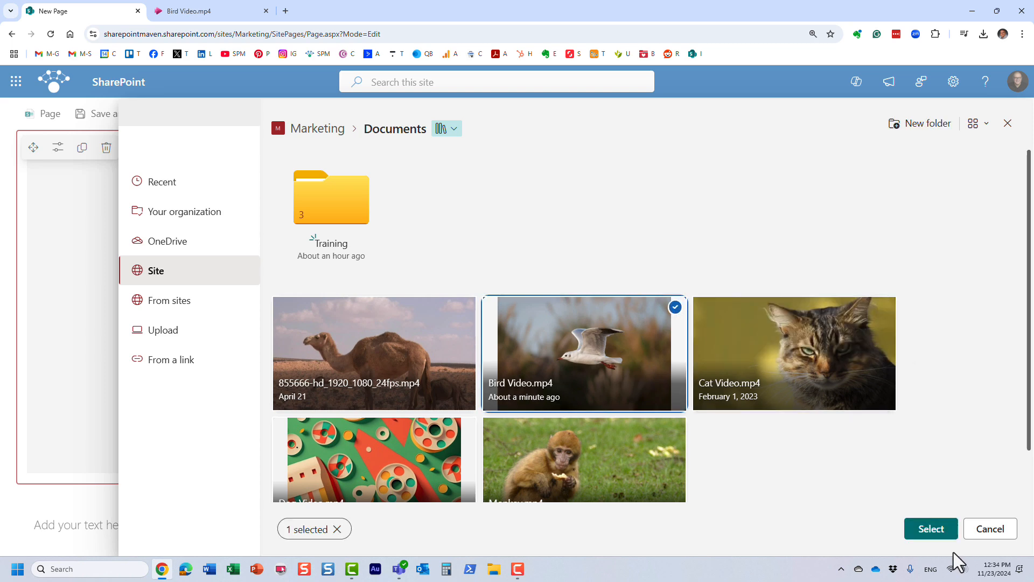
left_click(929, 527)
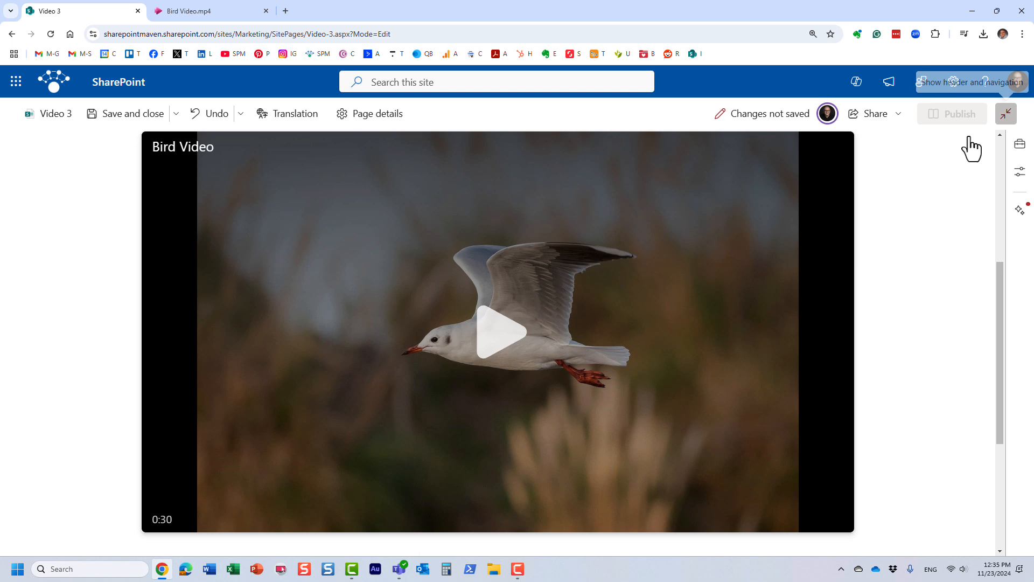
Publish the Video 3 page and play Bird Video in its Stream web part
left_click(951, 113)
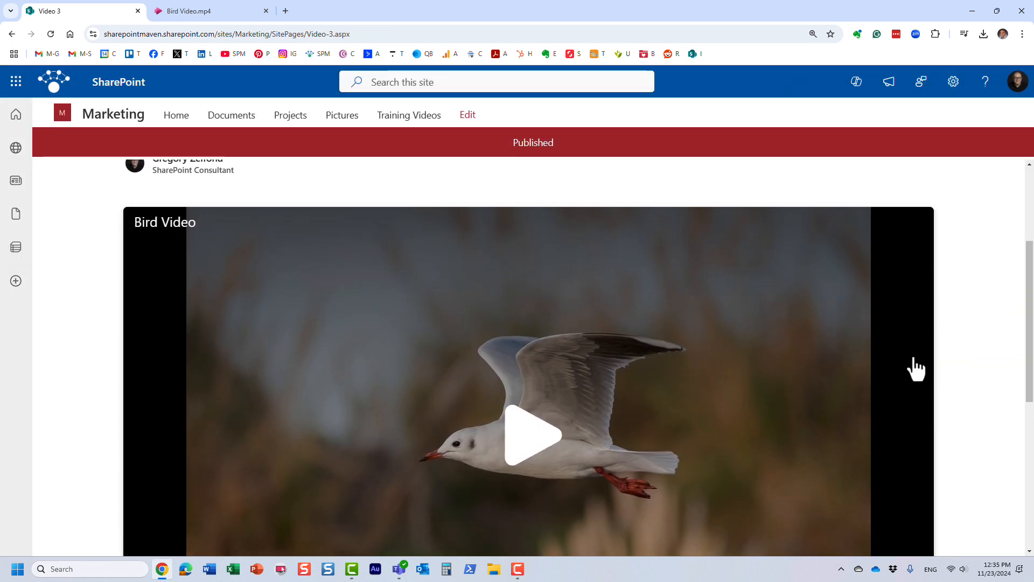
scroll("up", 3)
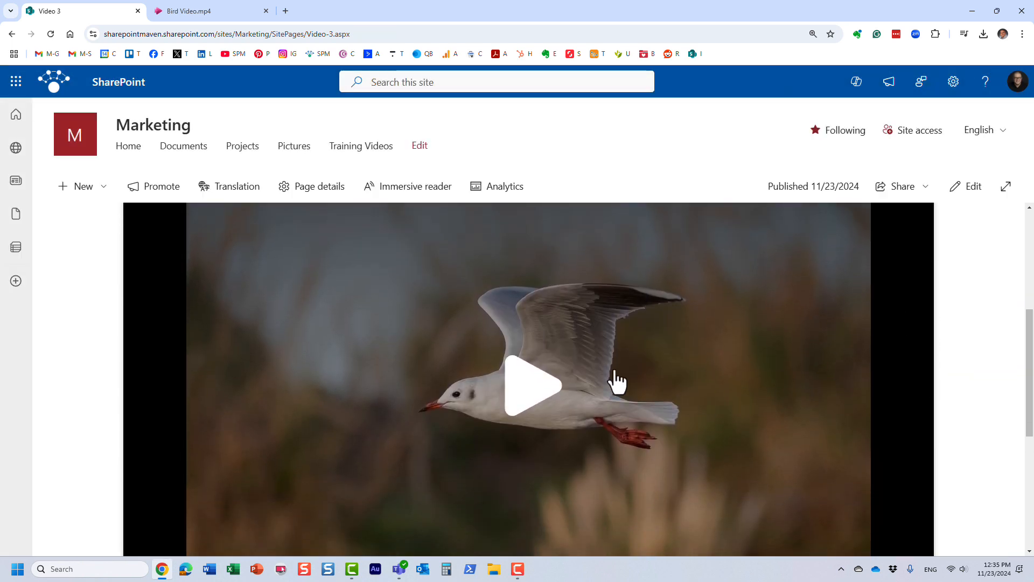
mouse_move(541, 413)
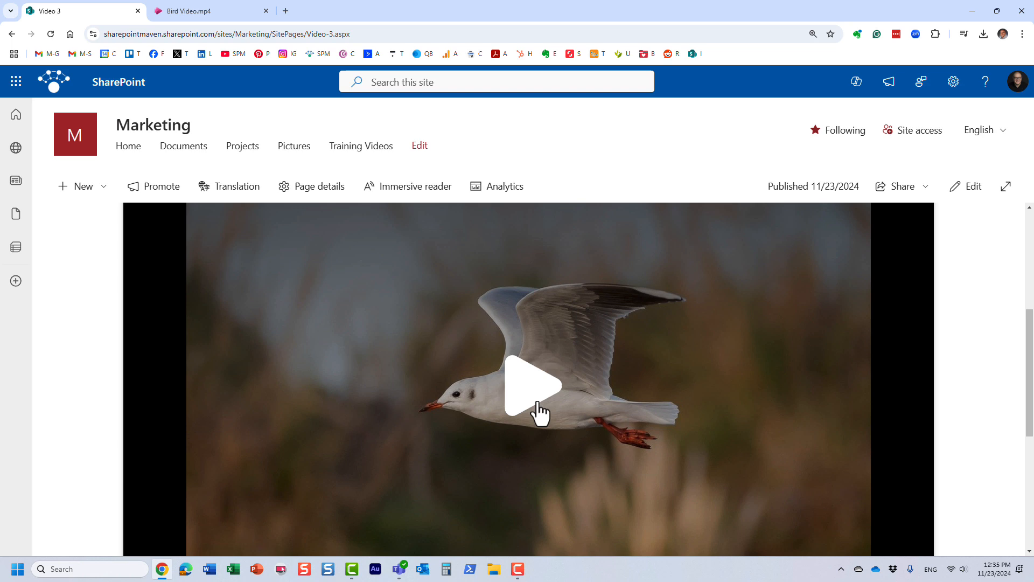
mouse_move(268, 325)
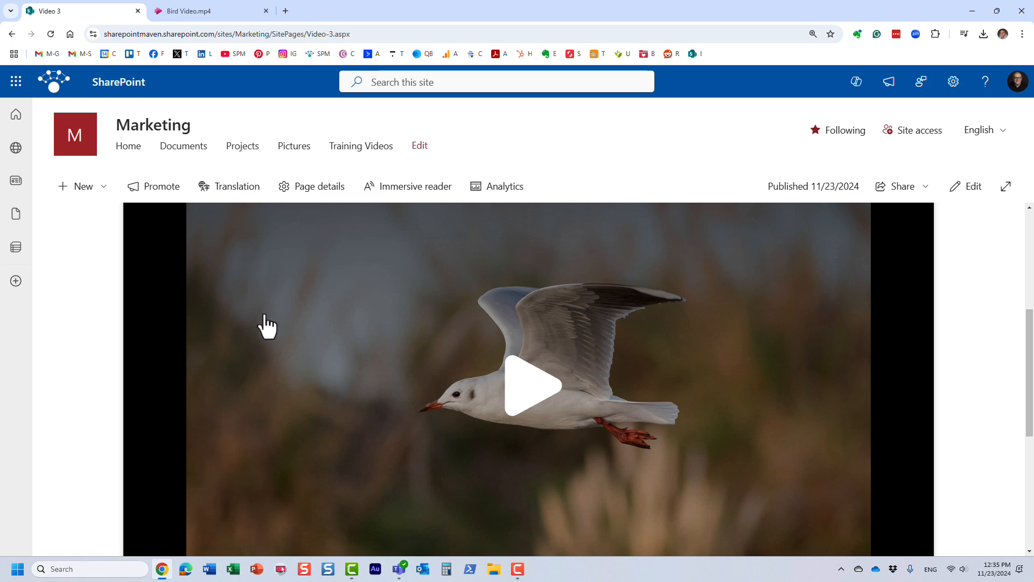
mouse_move(580, 458)
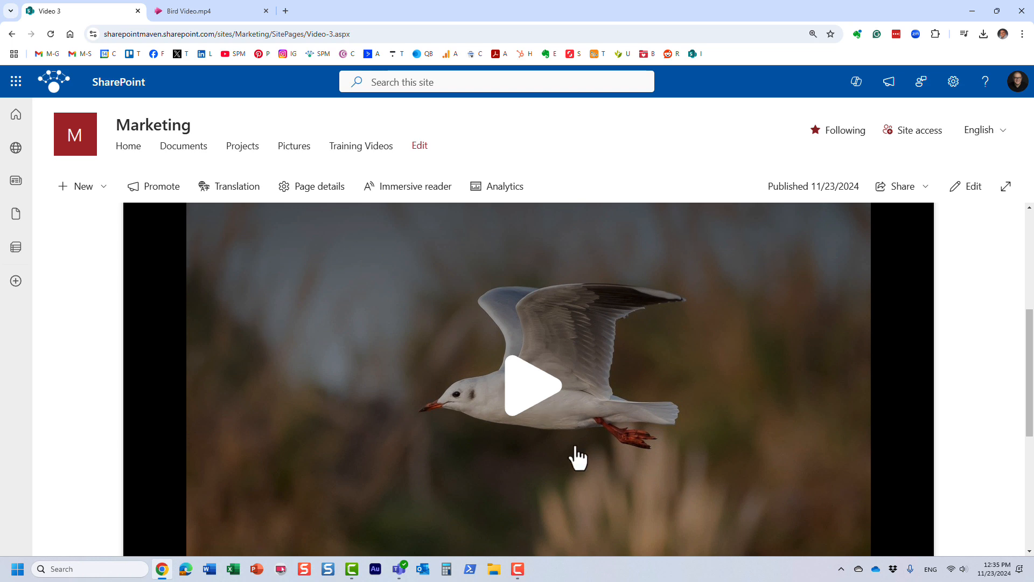
left_click(533, 387)
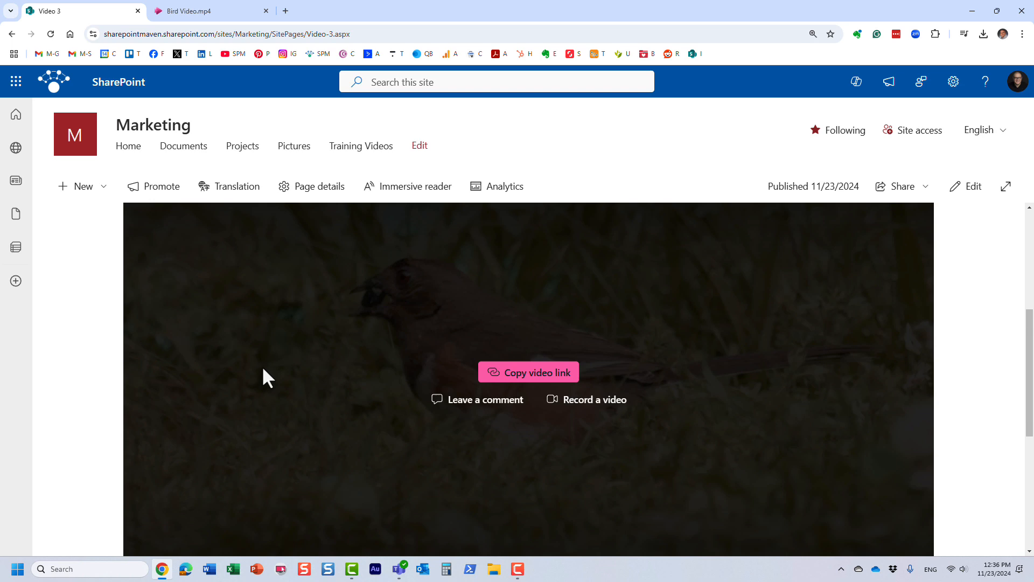
mouse_move(404, 316)
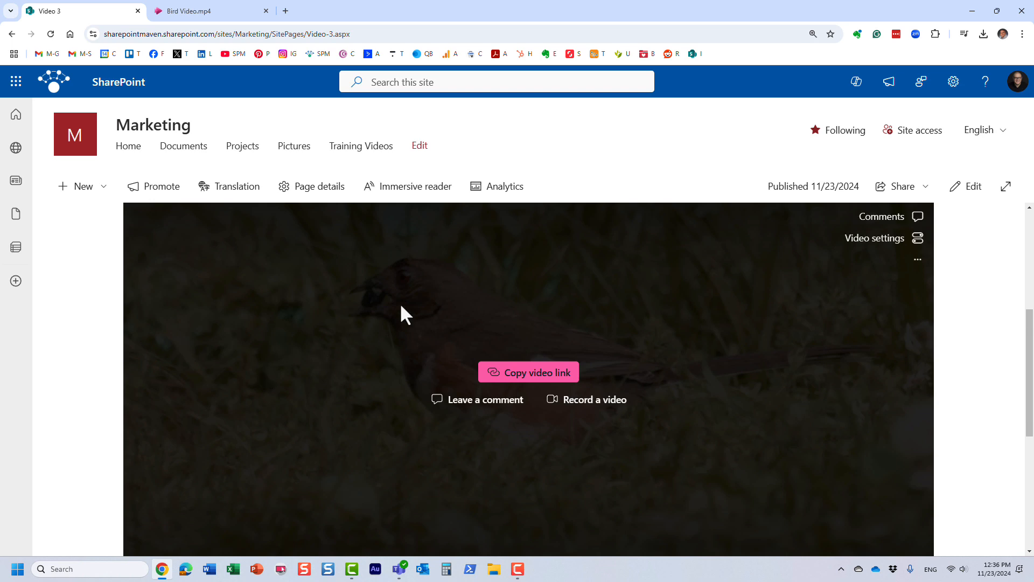